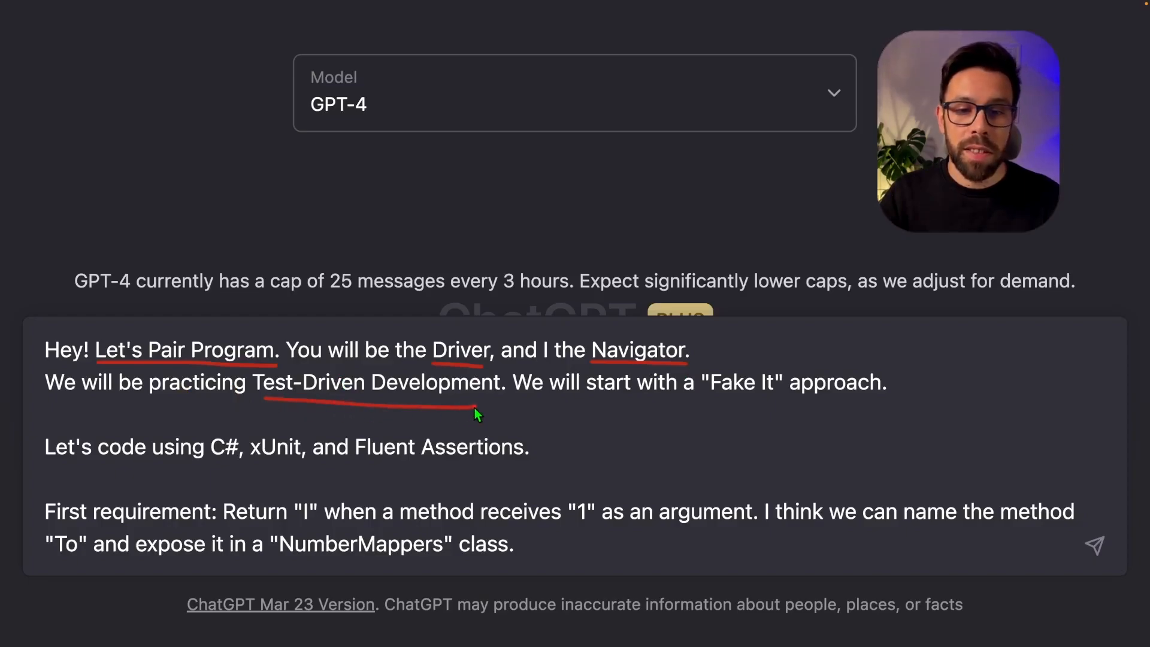
mouse_move(710, 405)
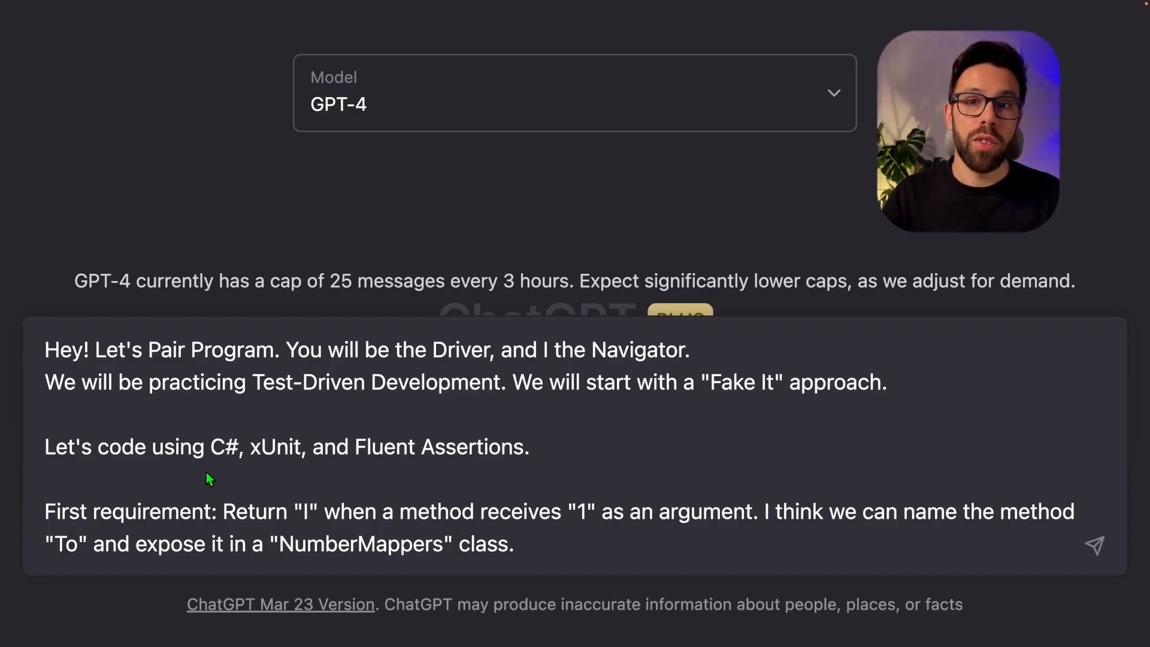
mouse_move(226, 529)
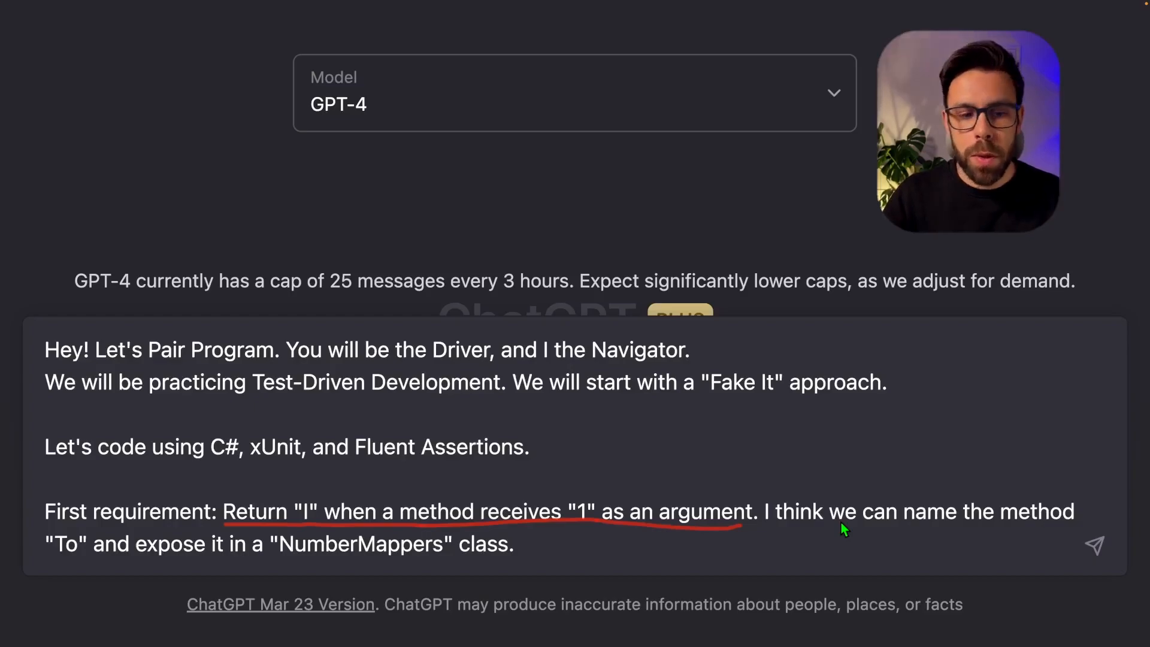
mouse_move(839, 526)
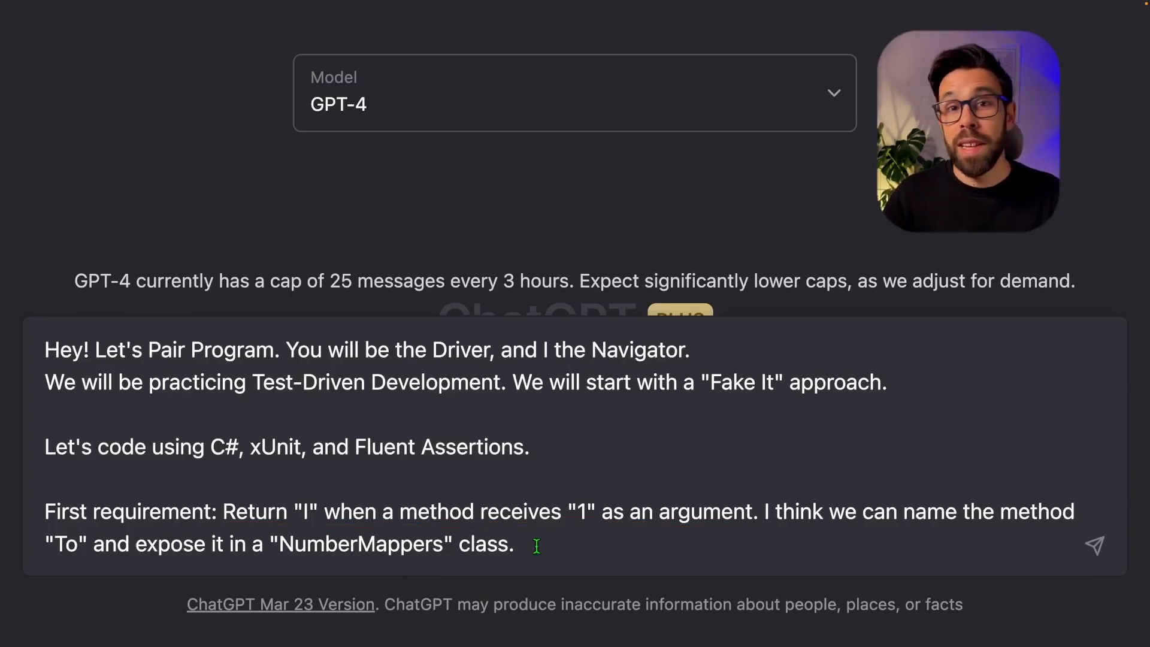
Step: Send the TDD pair-programming prompt and review the first test and faked NumberMappers returning "I"
click(1095, 545)
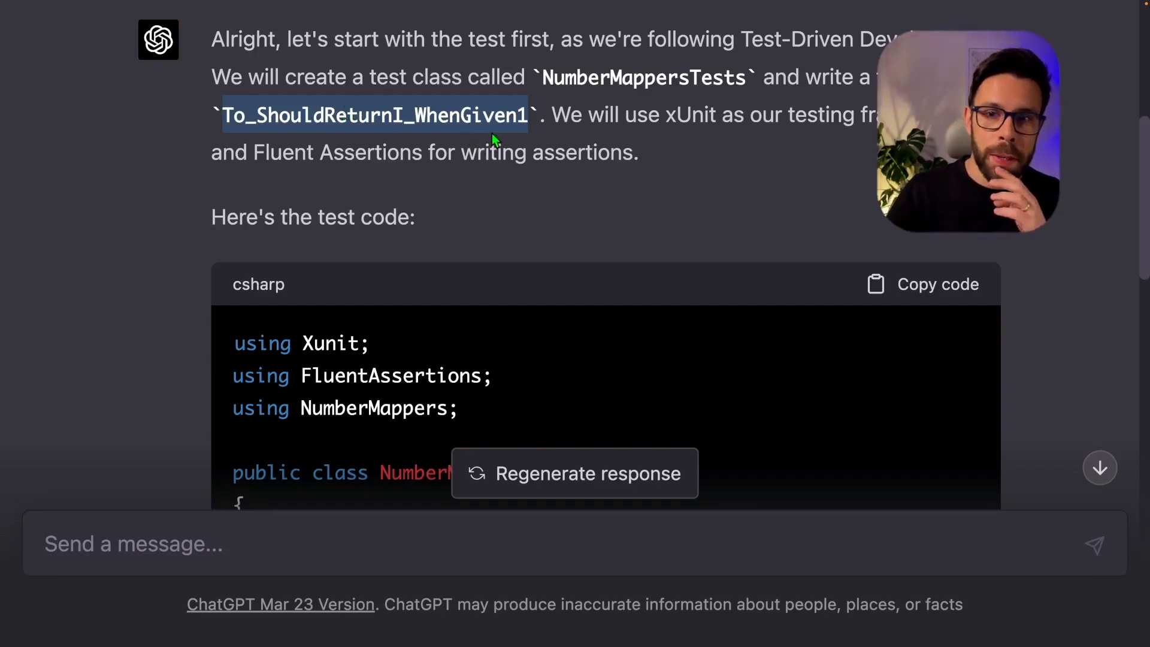
scroll(down, 3)
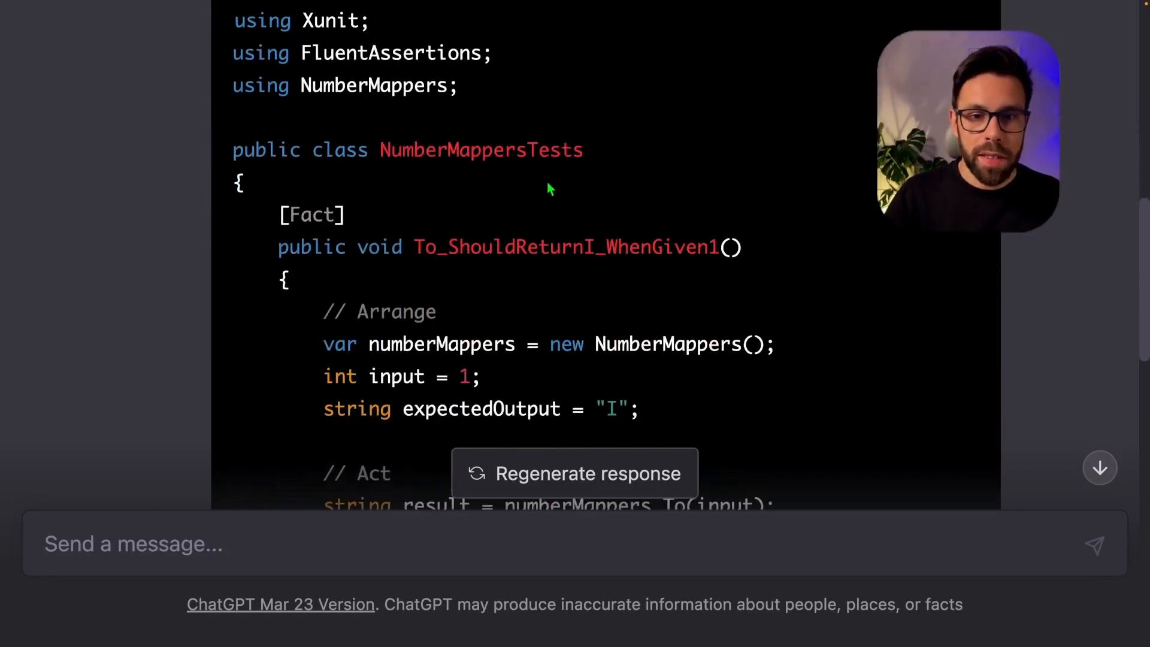
mouse_move(376, 218)
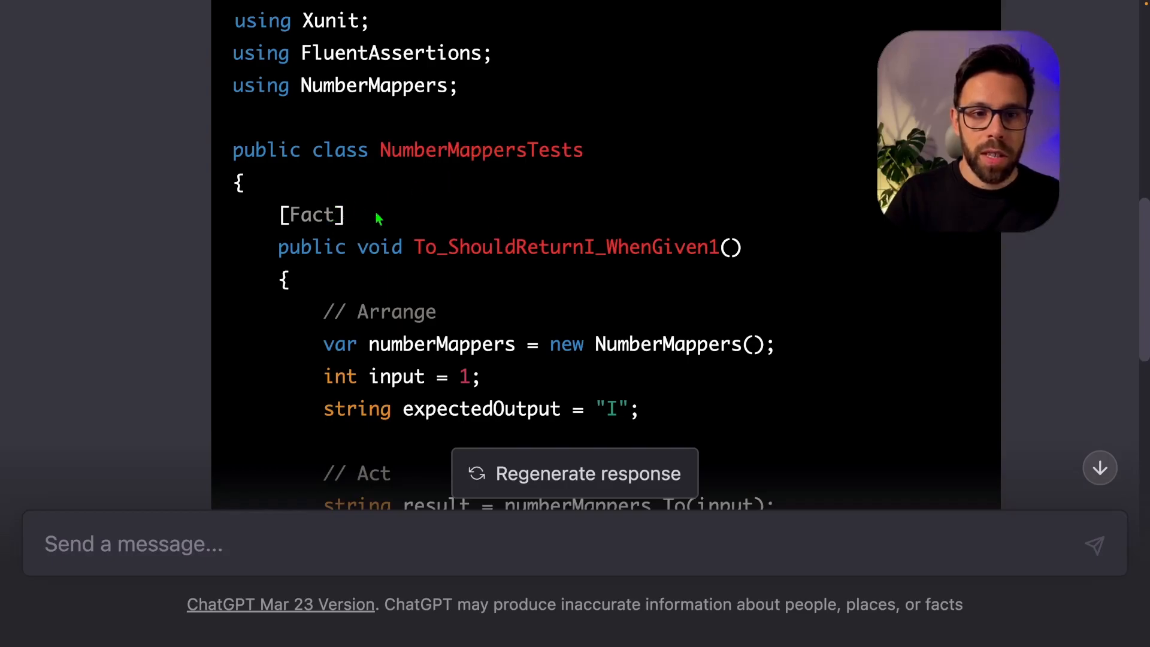
scroll(down, 3)
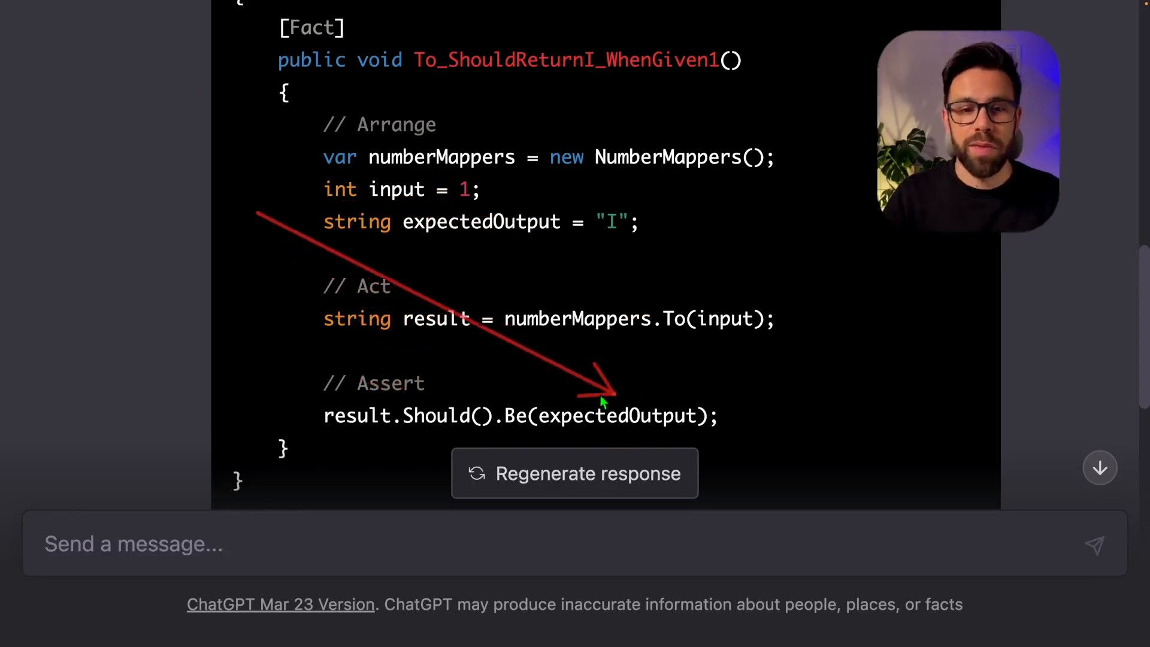
scroll(up, 3)
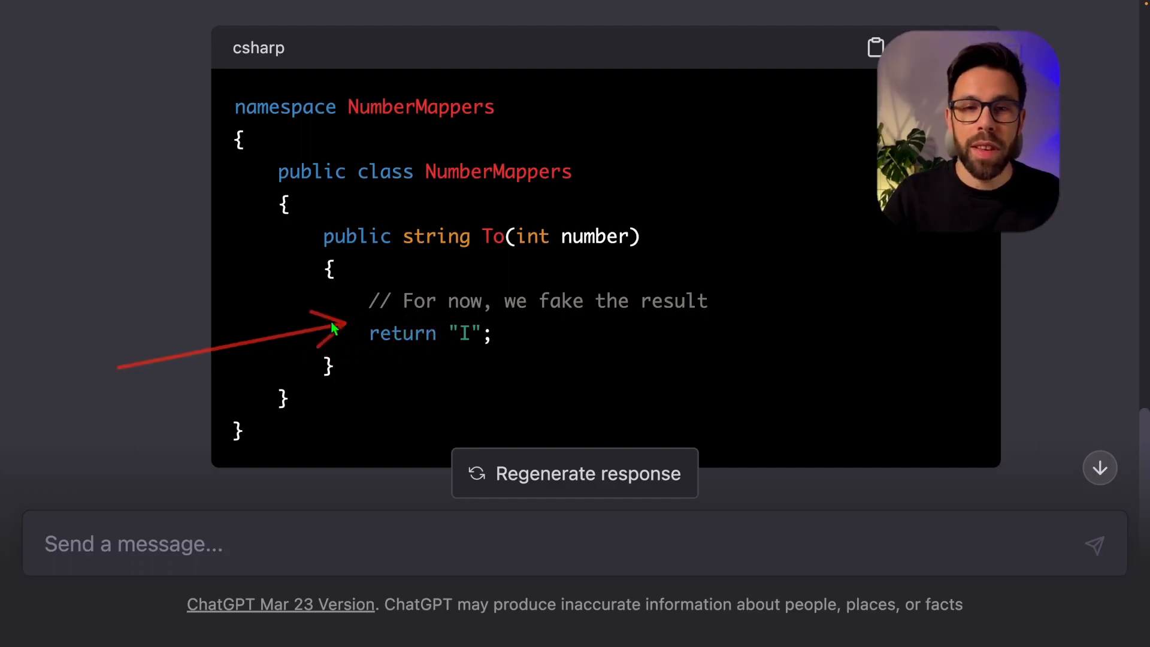
scroll(down, 3)
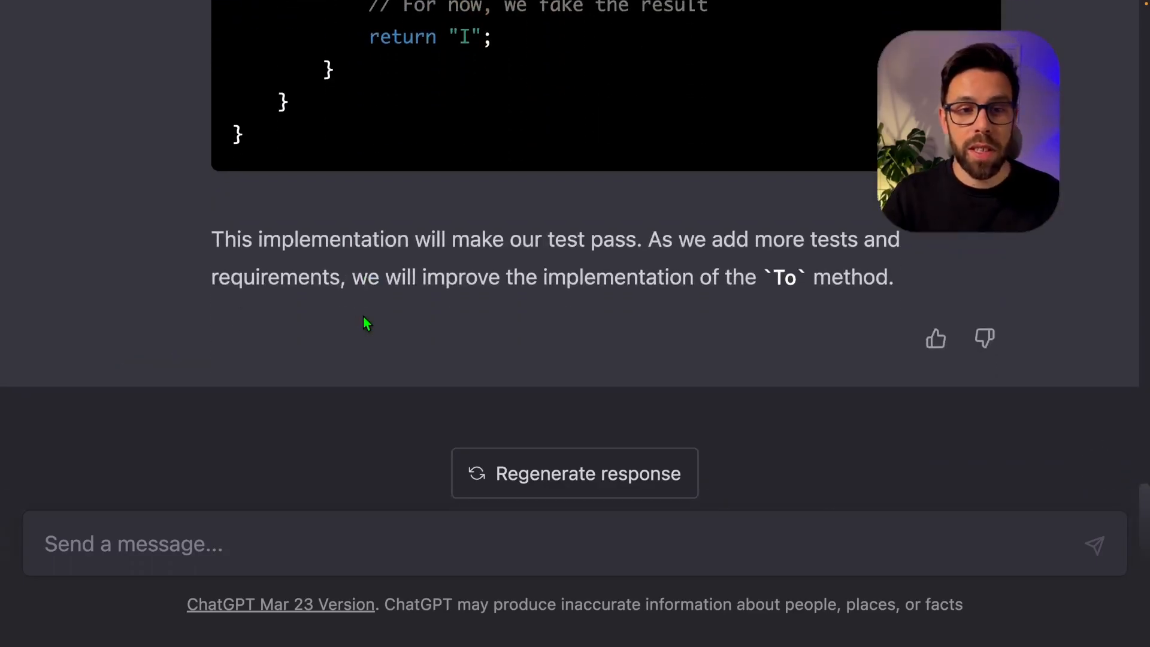
Step: Enter the new assertion that 2 should return "II"
text(New assertion. 2 should return "II")
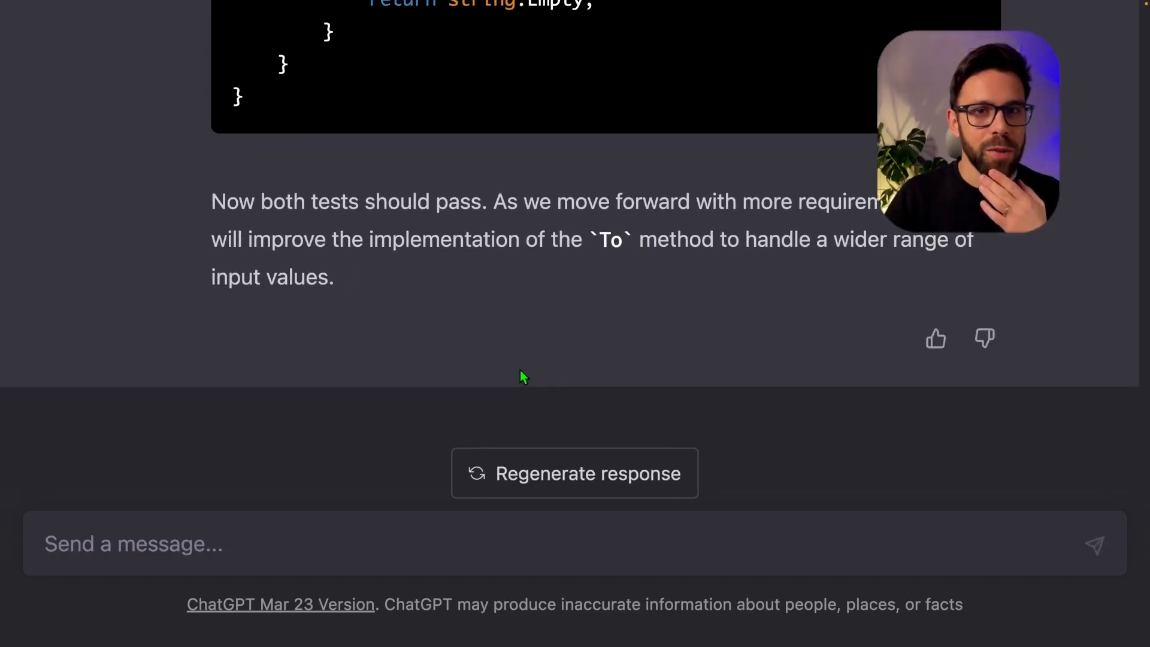
Step: Send the assertion that 3 returns "III" and highlight the repeated 'I' in the reply
text(New assertion: 3 should return "III")
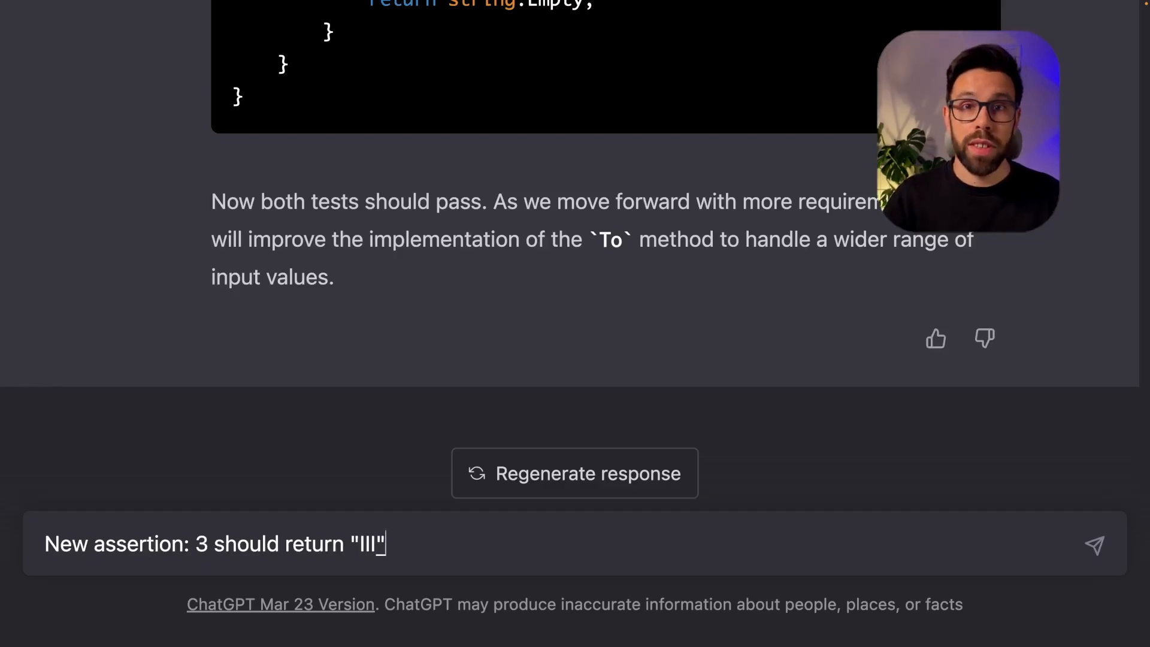
click(1094, 545)
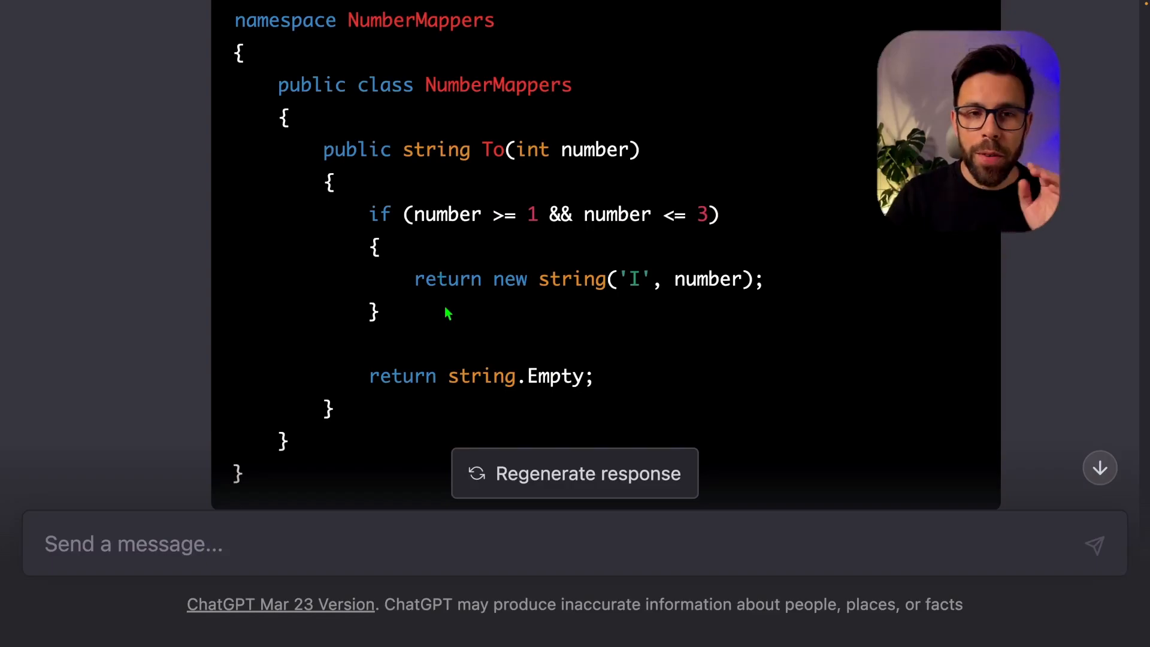
mouse_move(484, 308)
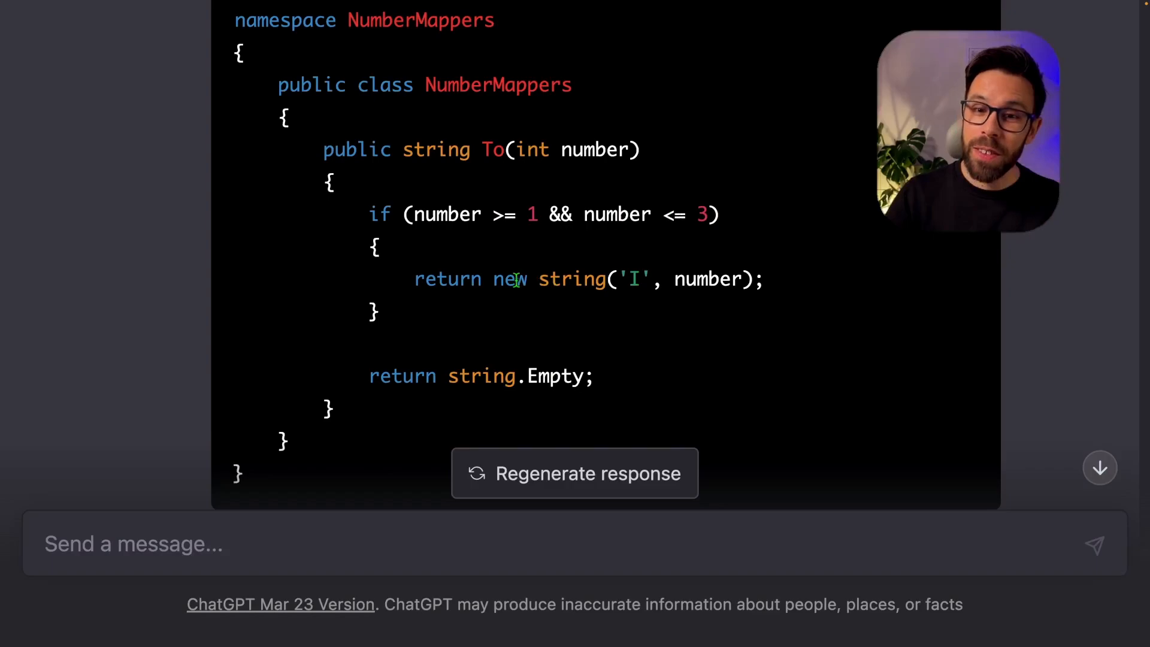
double_click(633, 280)
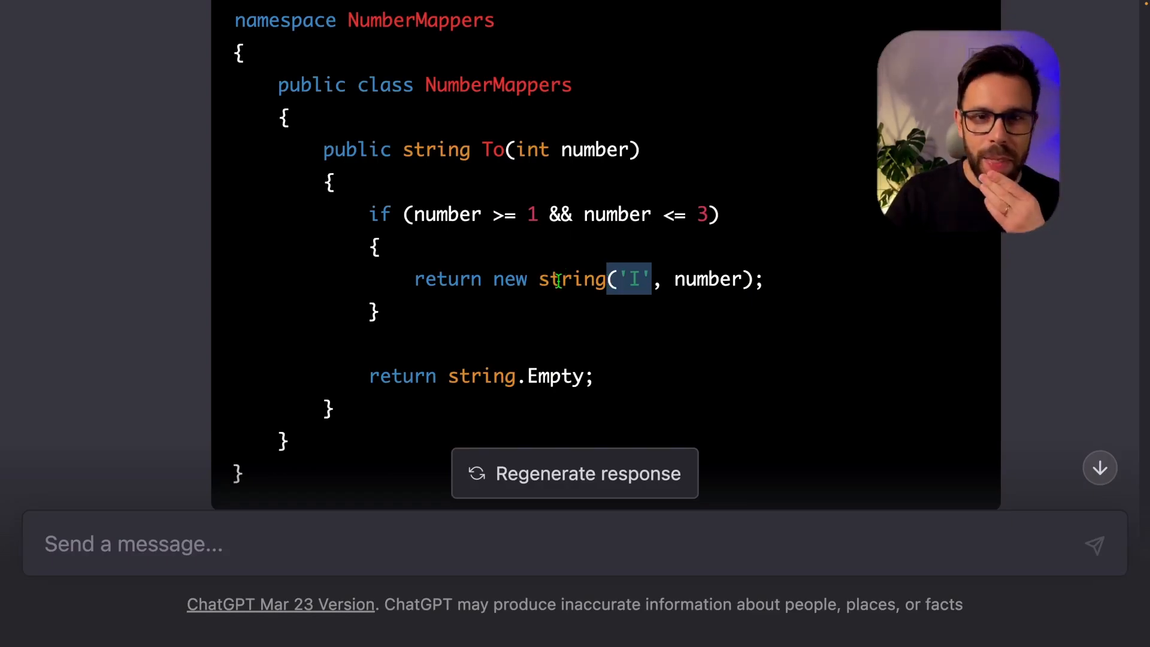
mouse_move(554, 287)
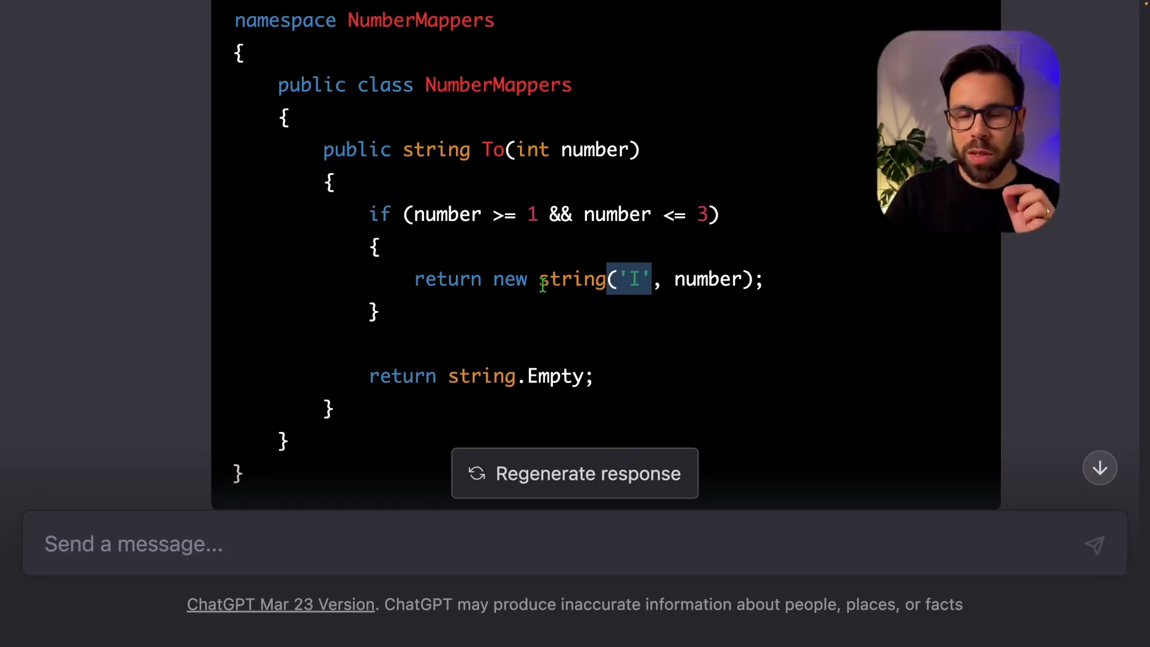
Step: Enter the new assertion that 10 should return "X"
text(New assertion: 10 should return "X")
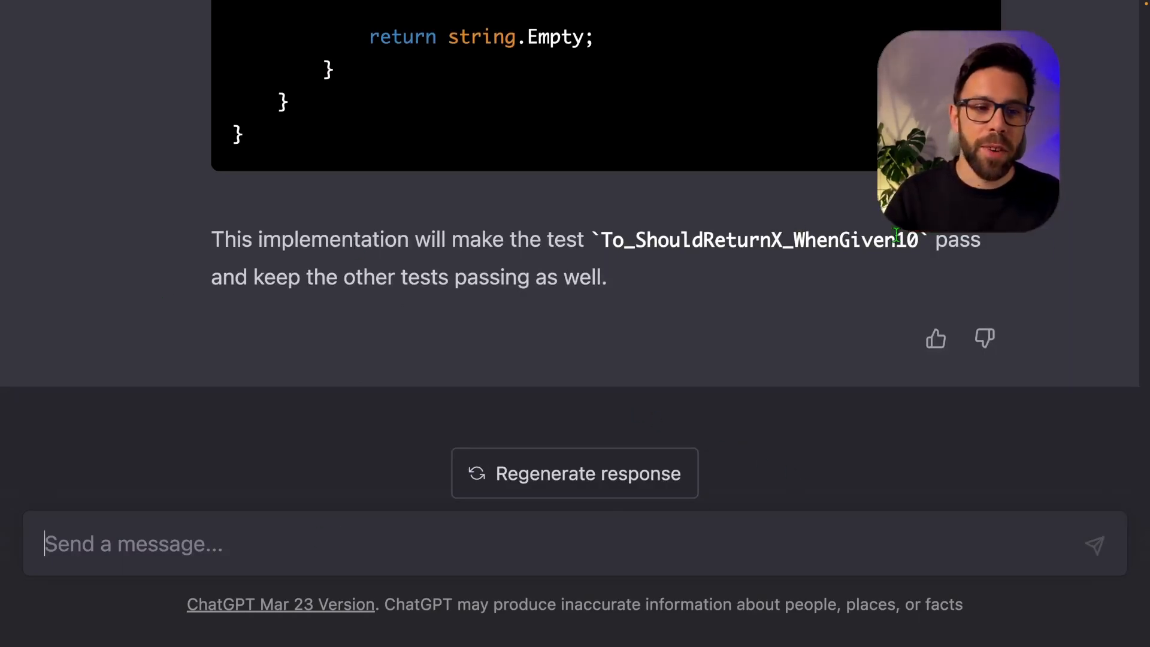
mouse_move(870, 266)
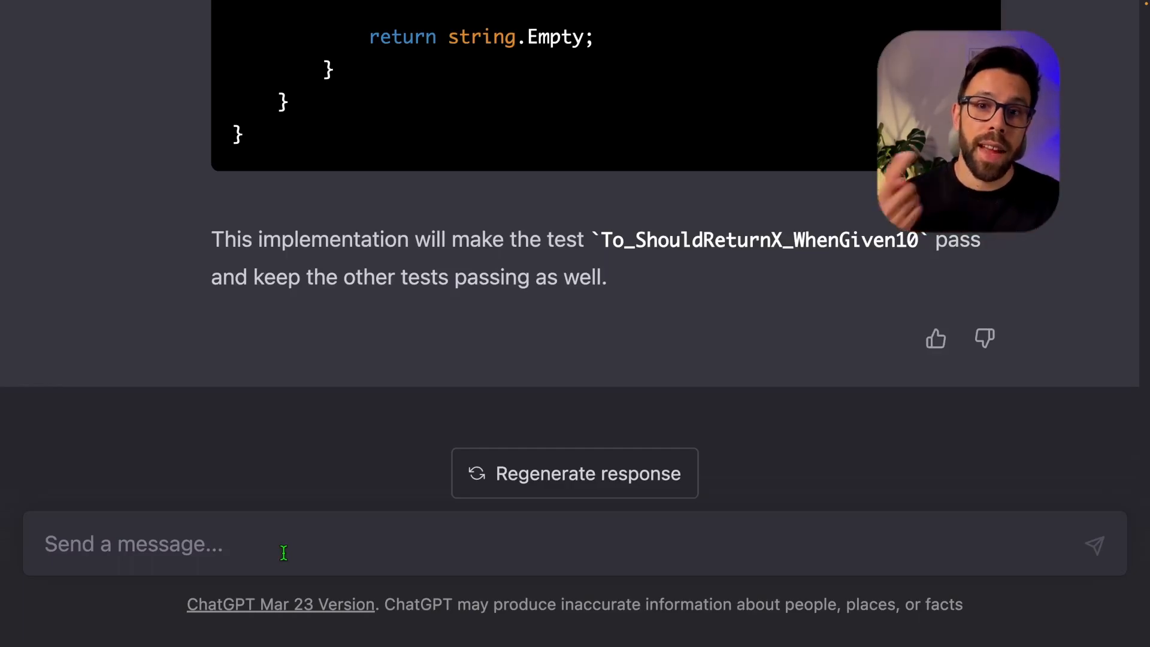
Step: Ask to remove test-method duplication and review the AssertToResult helper refactor
text(Let's refactor the test code. There's a lot of duplication in the test methods.)
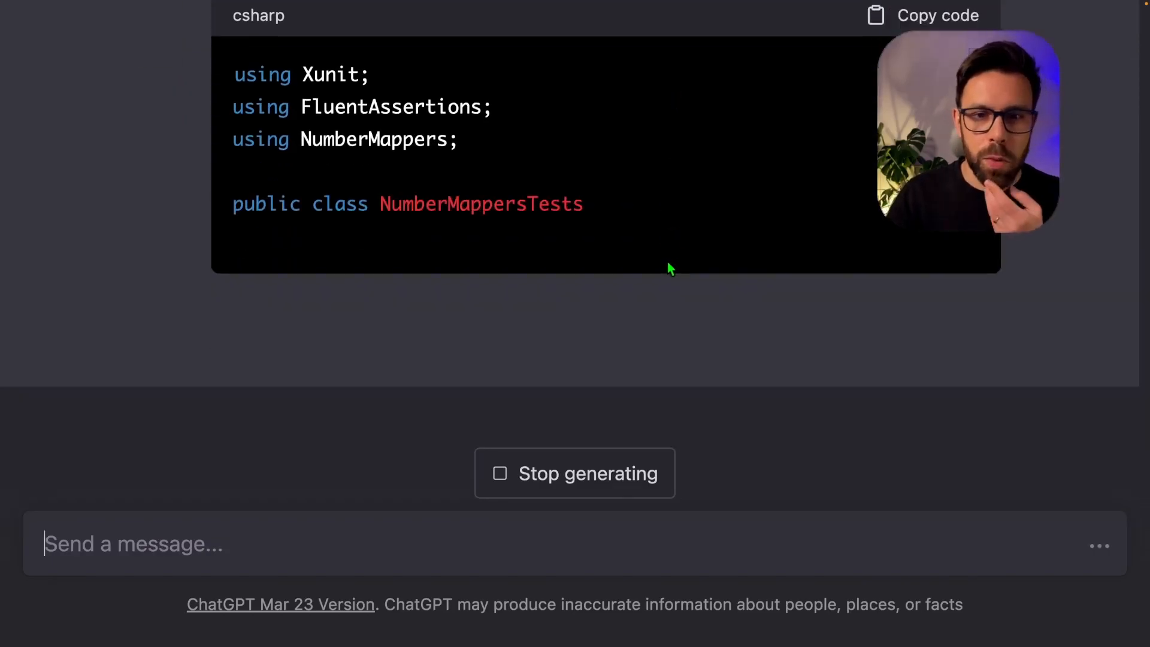
scroll(down, 3)
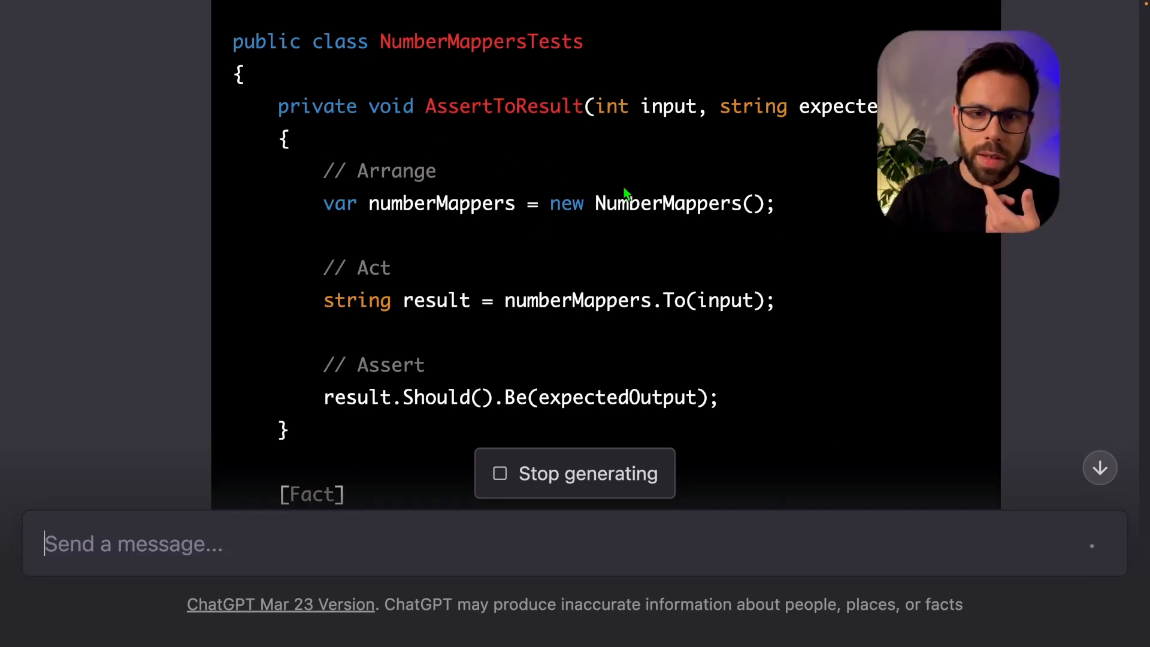
scroll(down, 3)
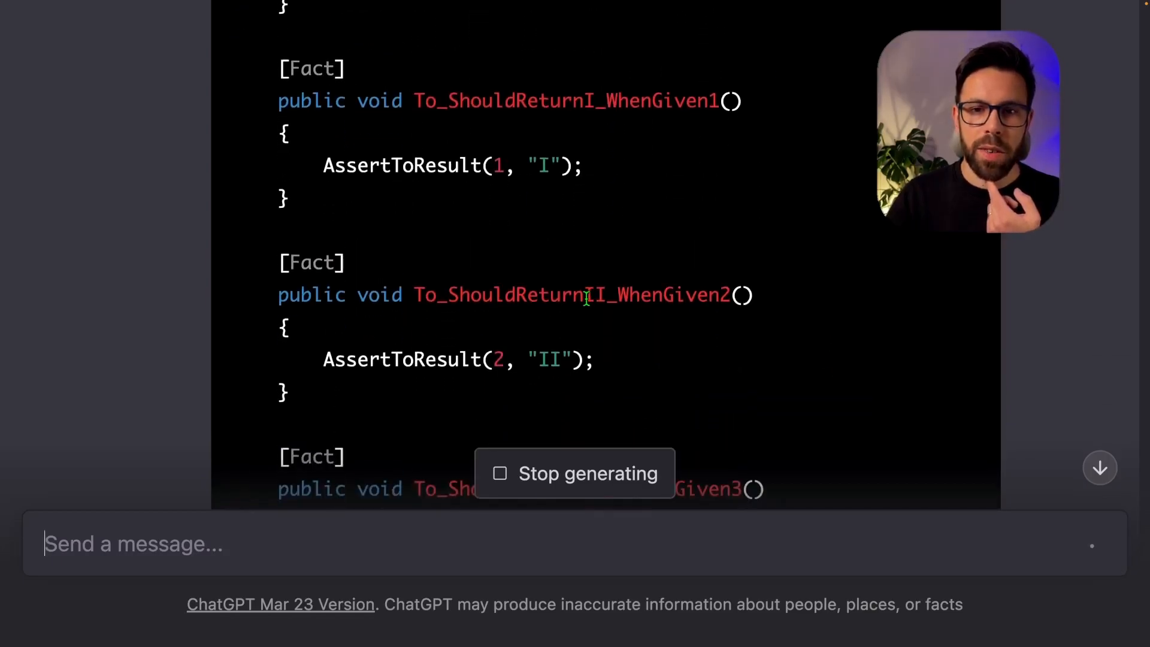
scroll(down, 3)
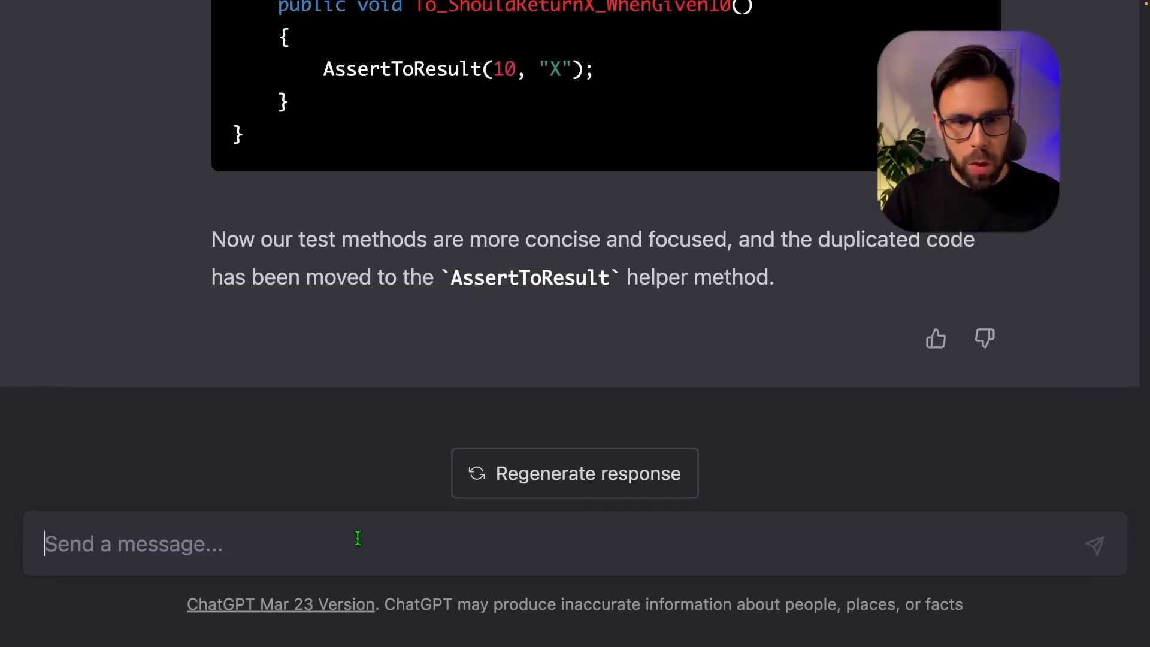
Step: Ask about parameterised tests and review the Theory/InlineData version
text(What about using parameterised tests?)
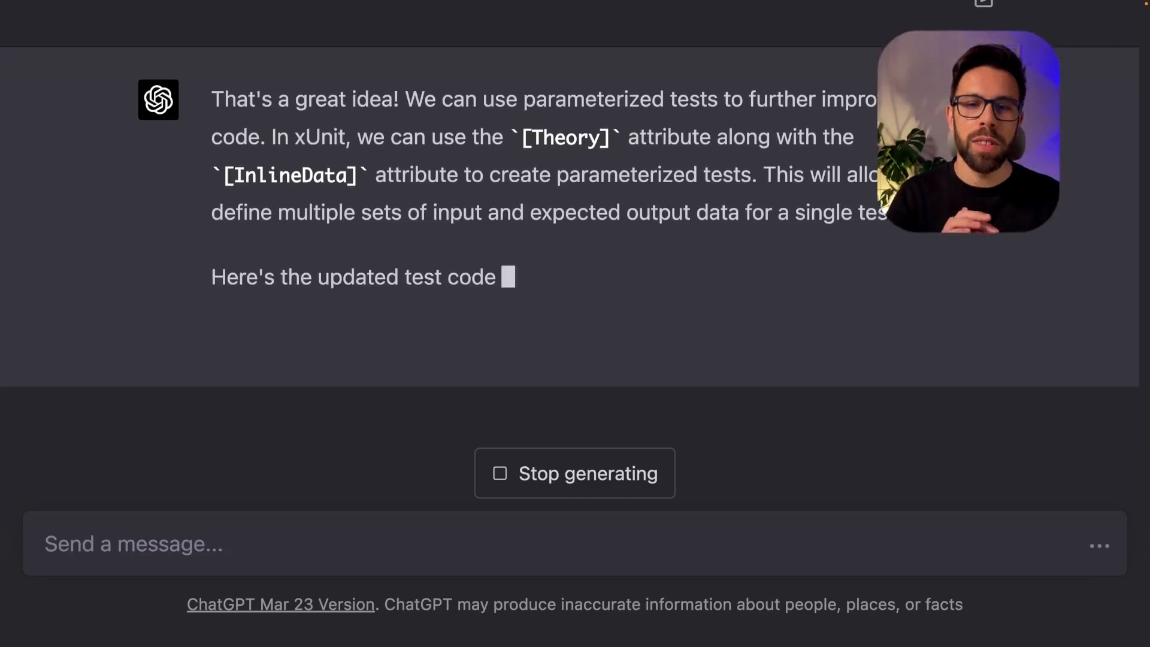
scroll(down, 3)
text(New assertion: 11 equals "XI")
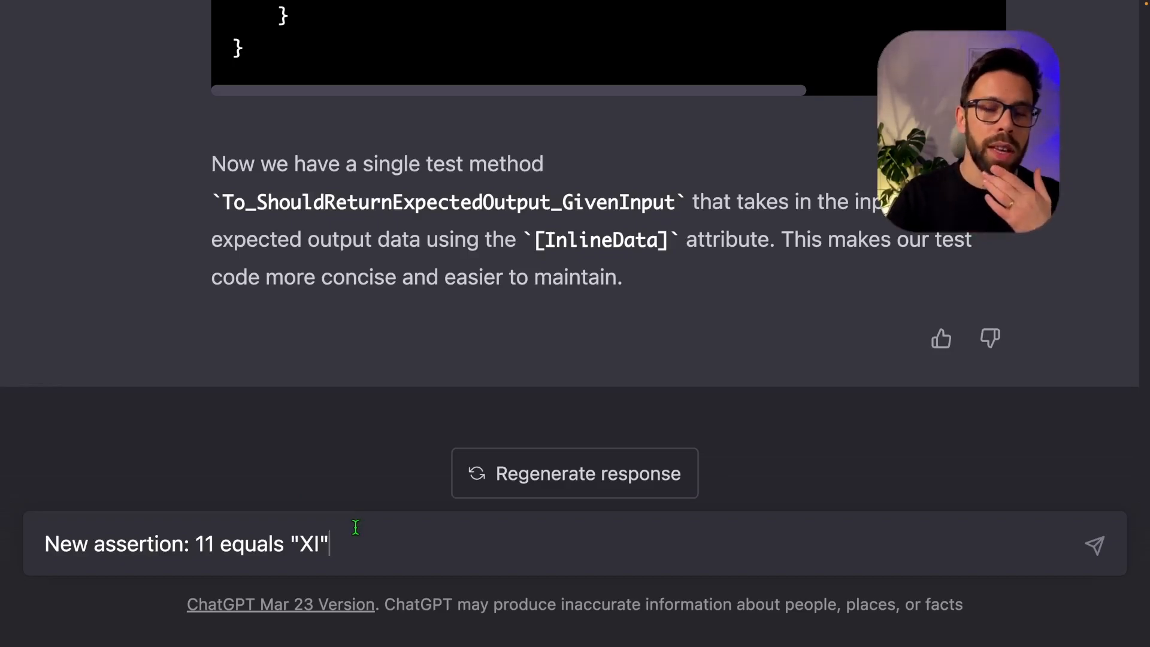
key(Return)
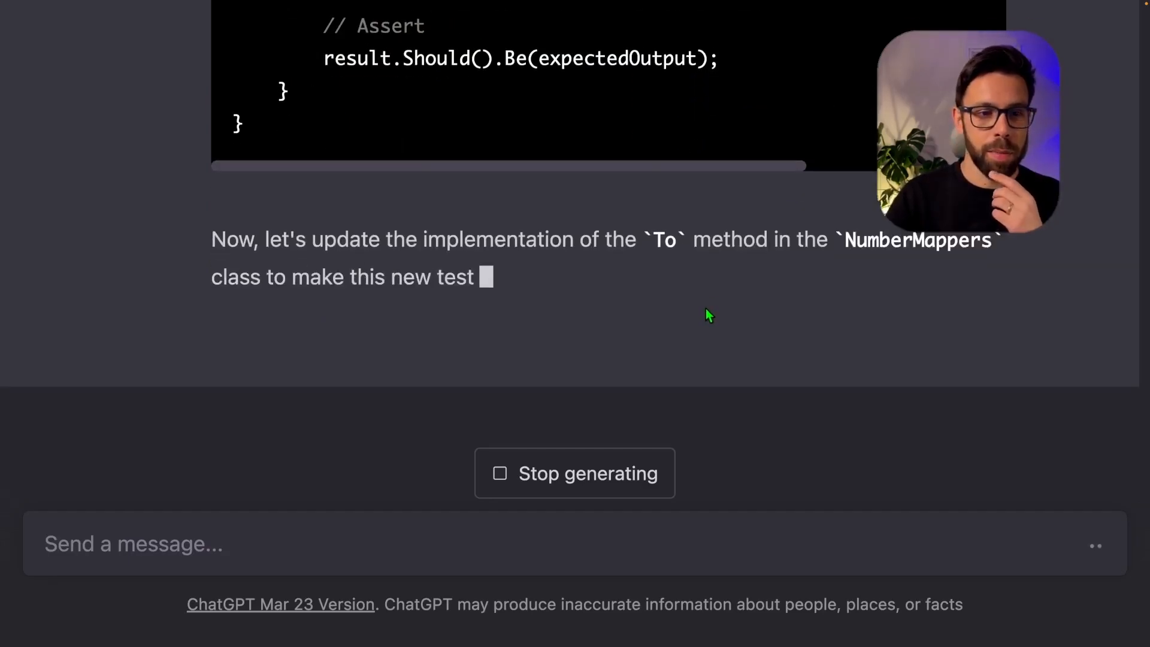
scroll(down, 3)
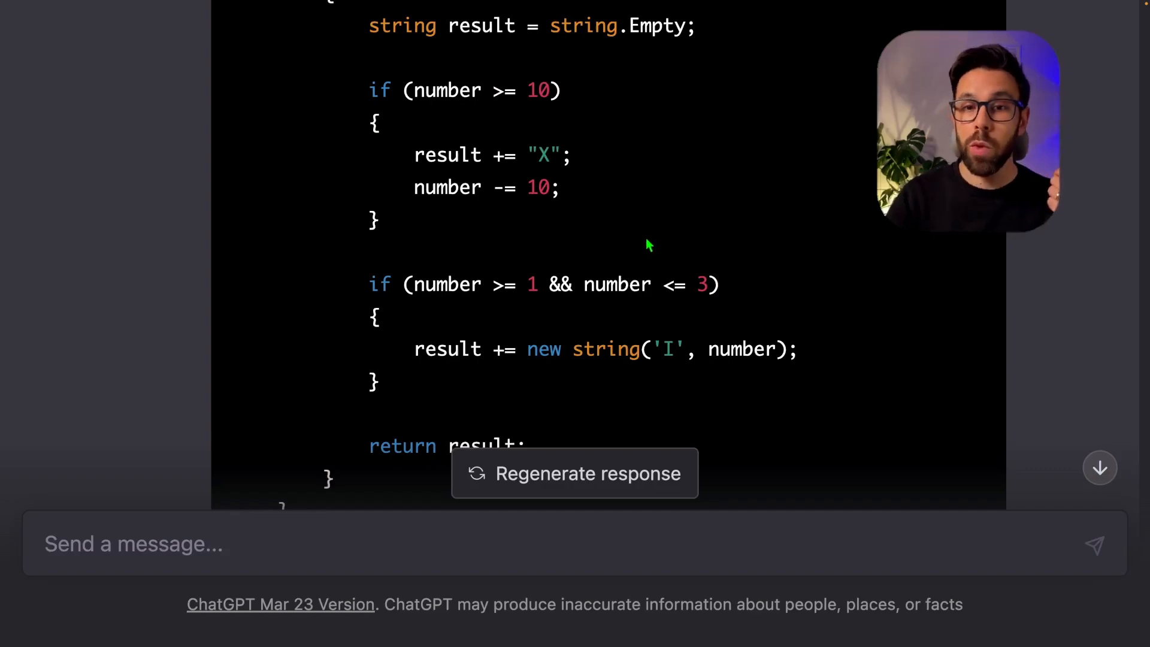
mouse_move(615, 225)
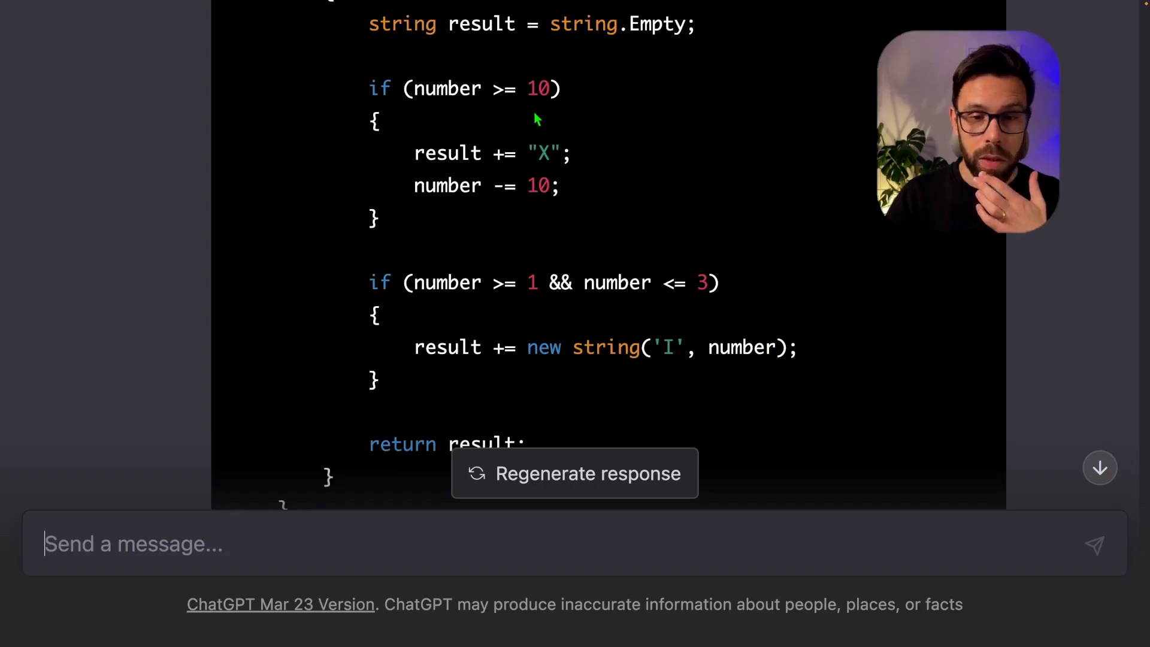
mouse_move(533, 347)
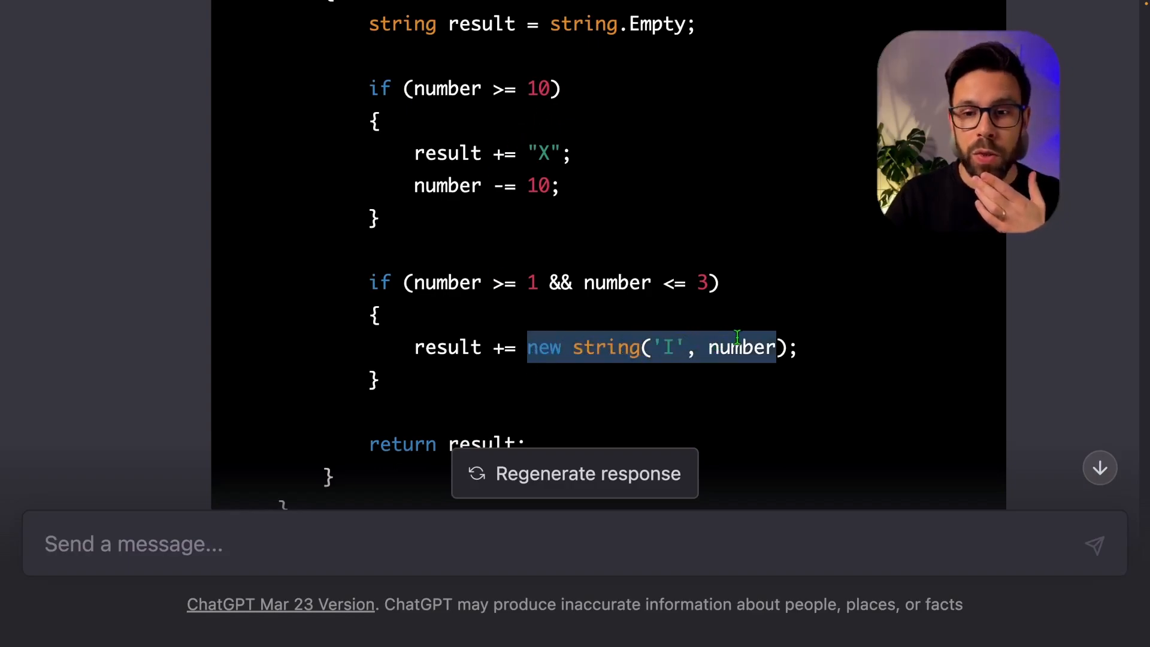
click(653, 347)
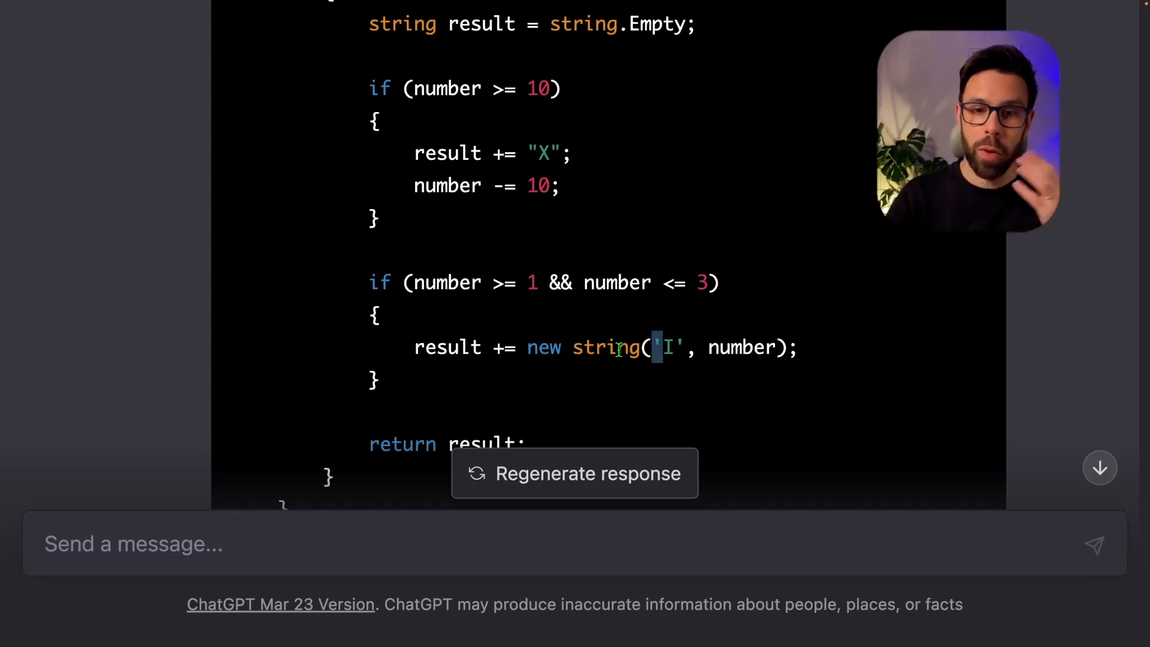
click(432, 543)
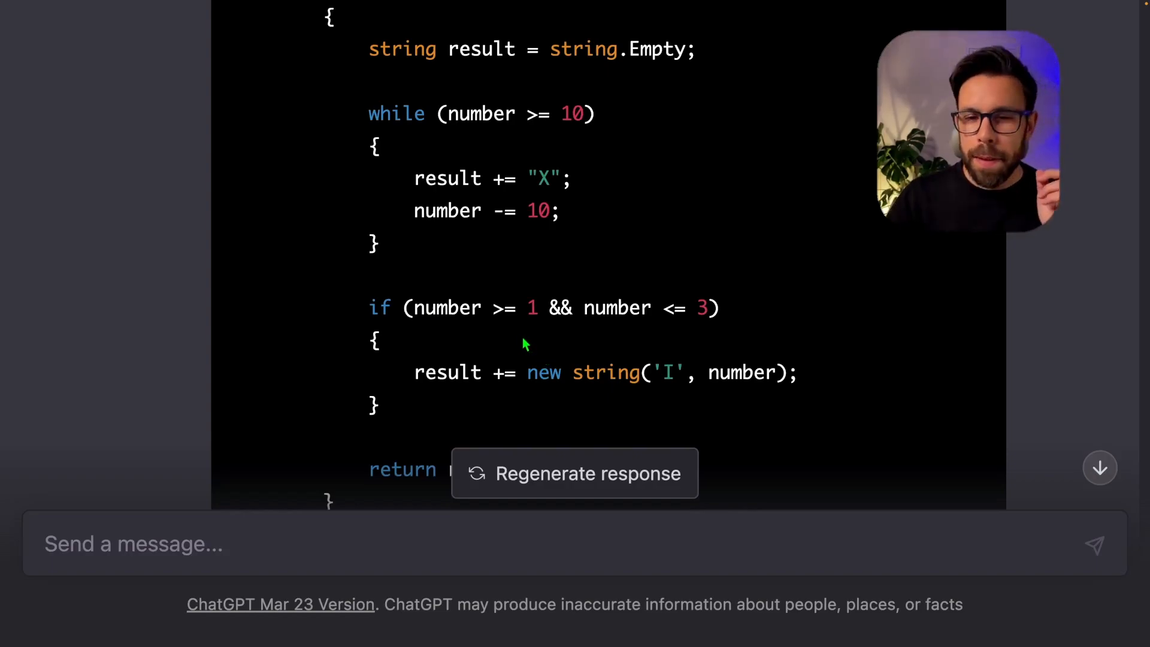
mouse_move(366, 212)
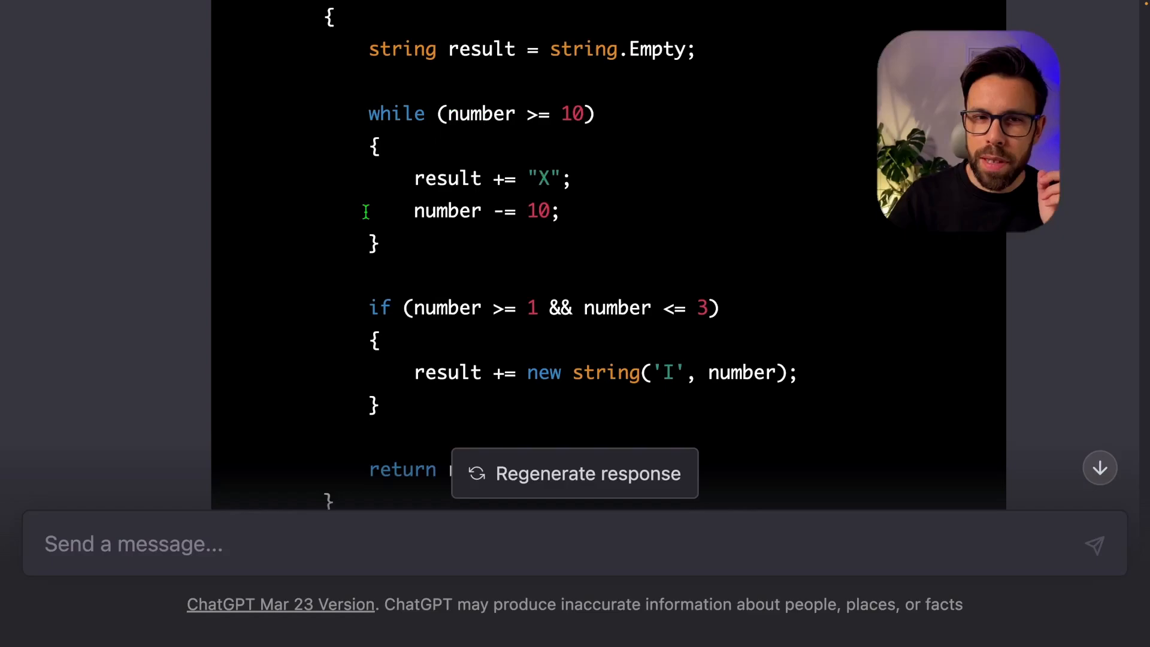
mouse_move(624, 411)
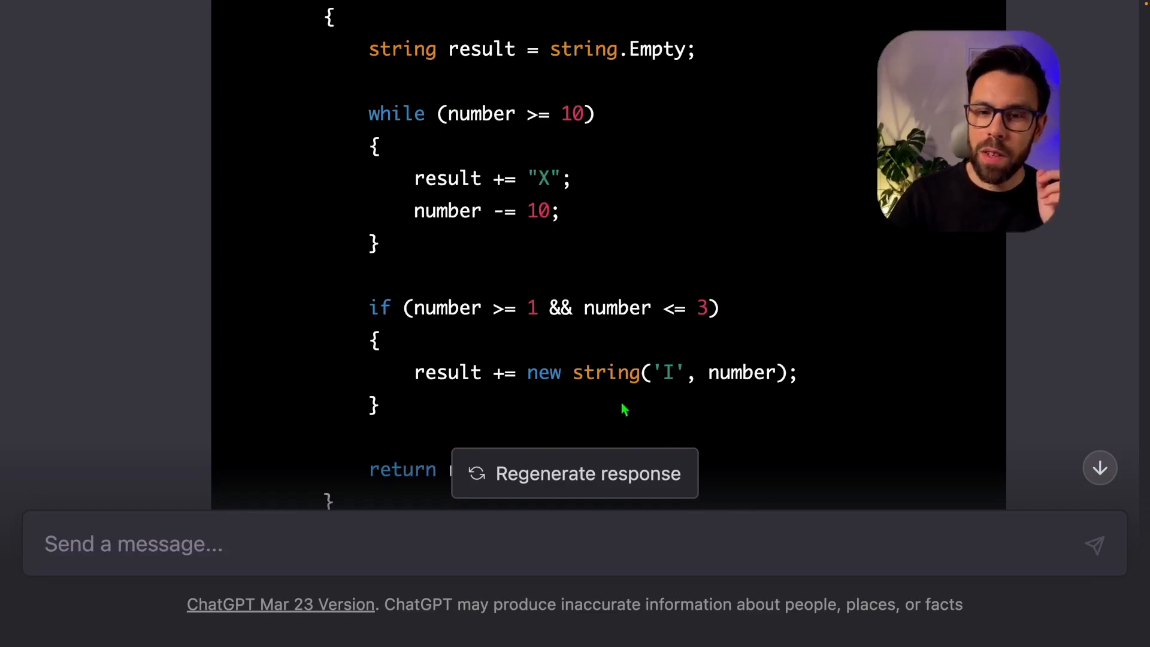
double_click(604, 373)
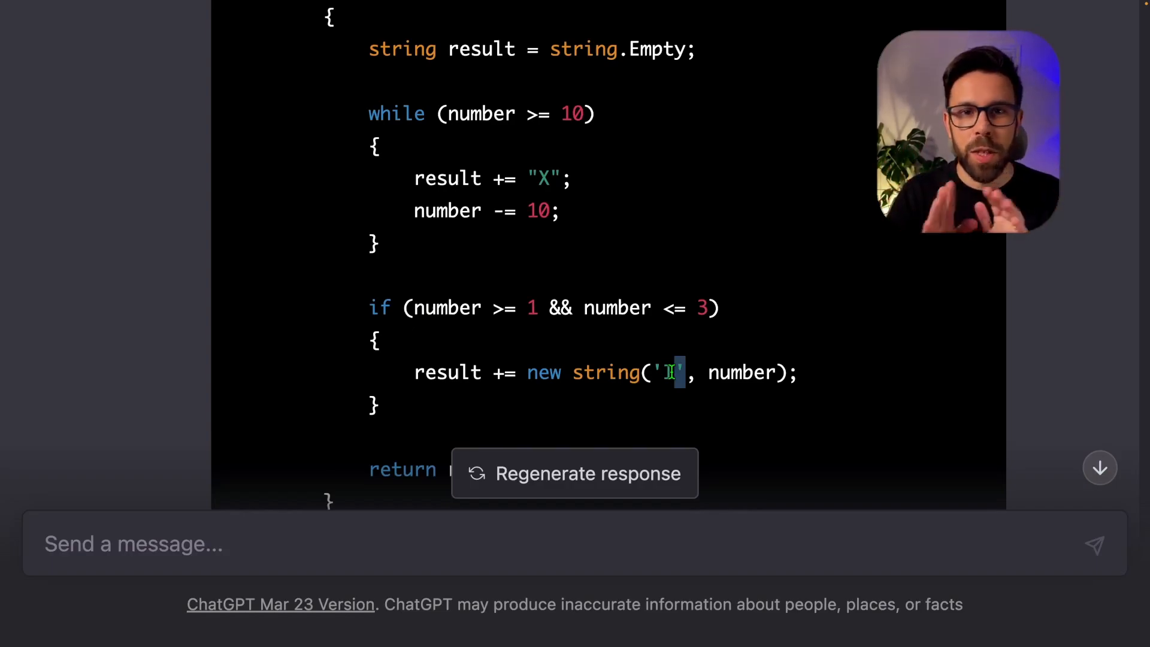
text(The while and the "new string" look like a near-duplication to me. What do you think? Should we refactor?)
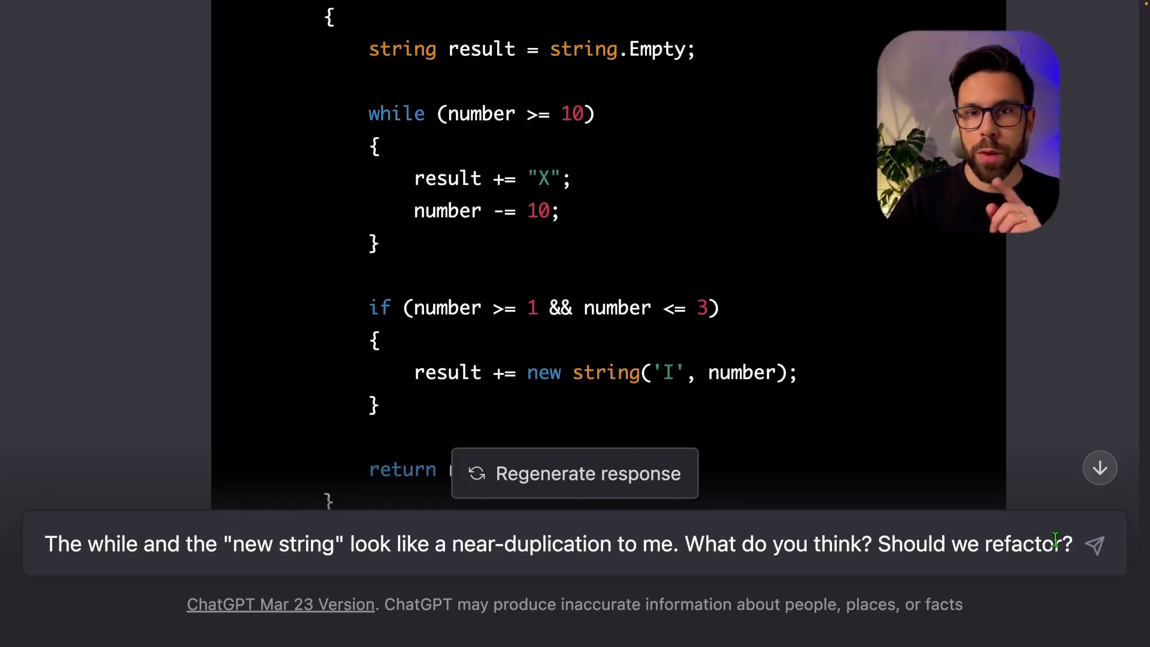
Step: Send the near-duplication question and review the AppendSymbol-based NumberMappers code
click(1095, 544)
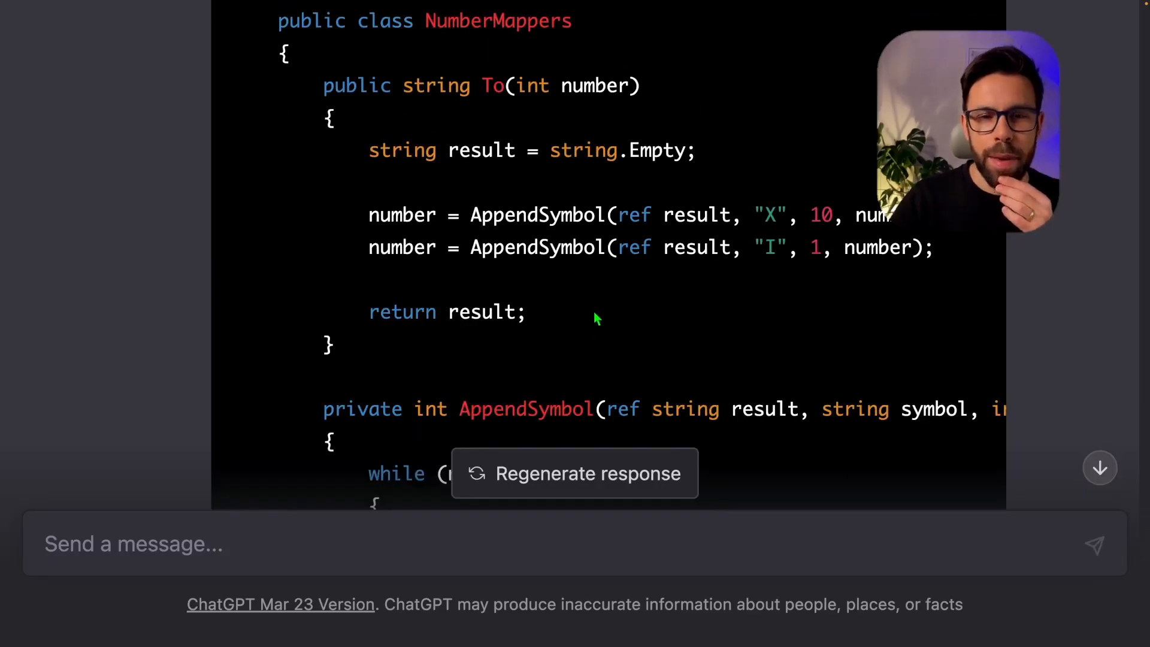
mouse_move(702, 297)
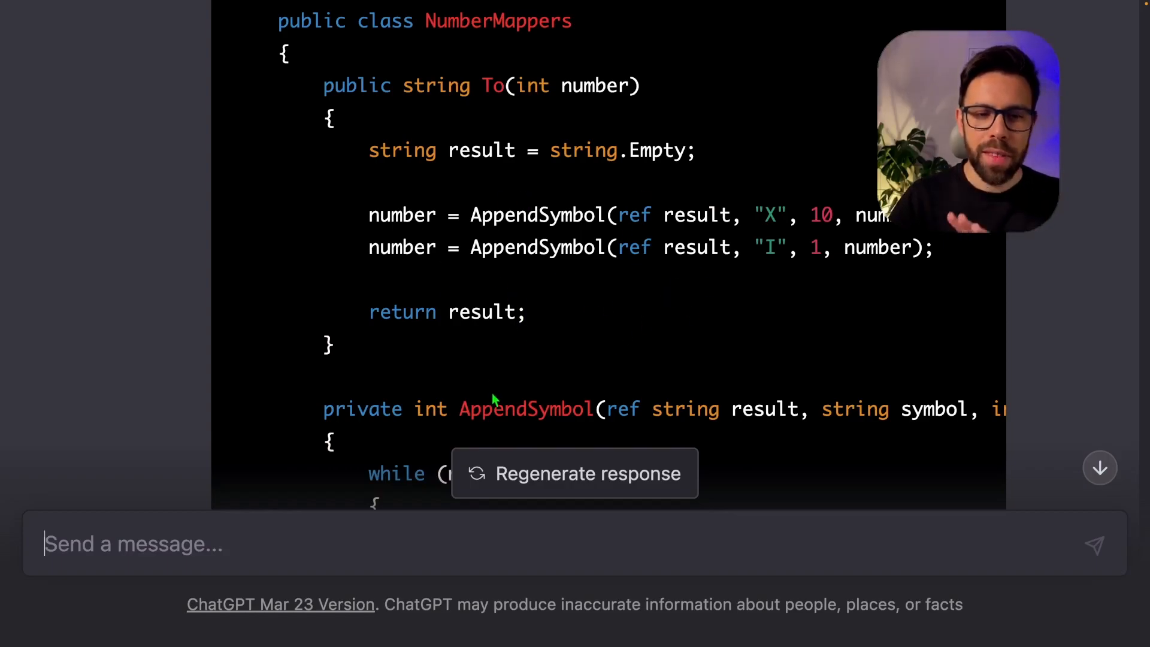
scroll(down, 3)
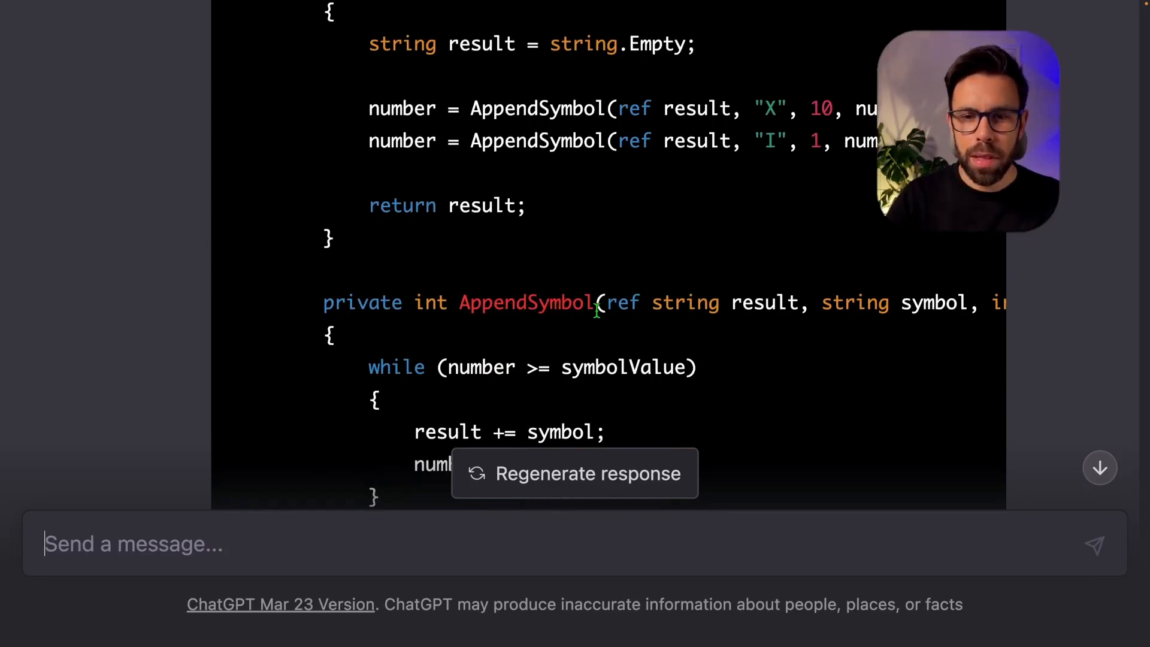
scroll(up, 3)
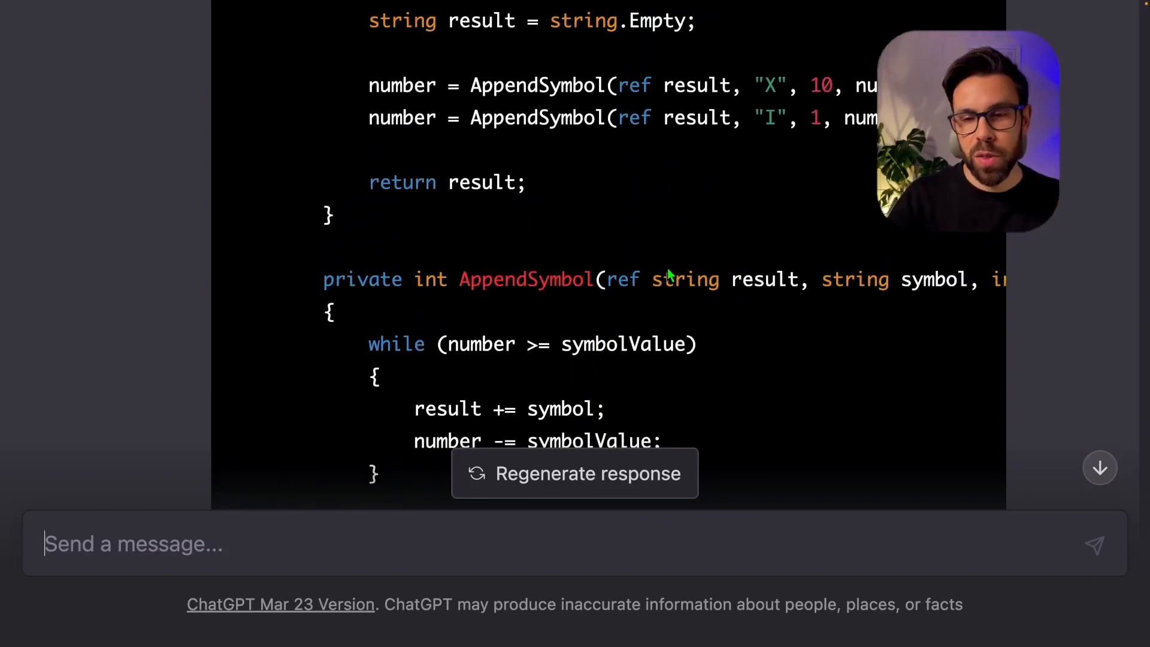
mouse_move(902, 237)
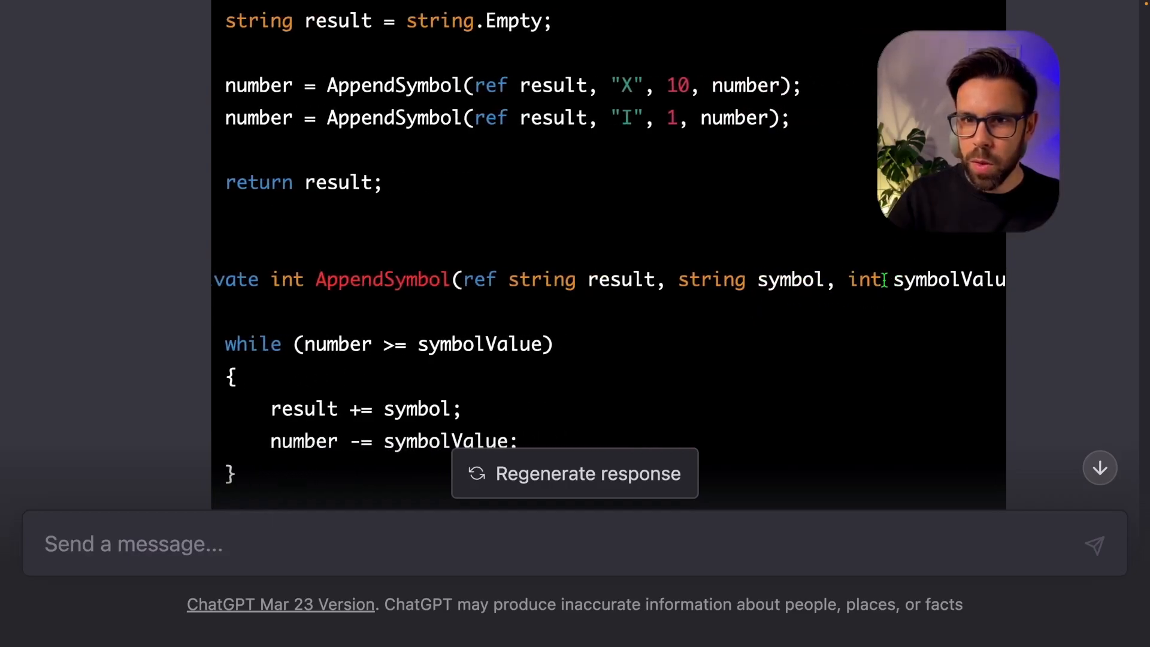
scroll(right, 3)
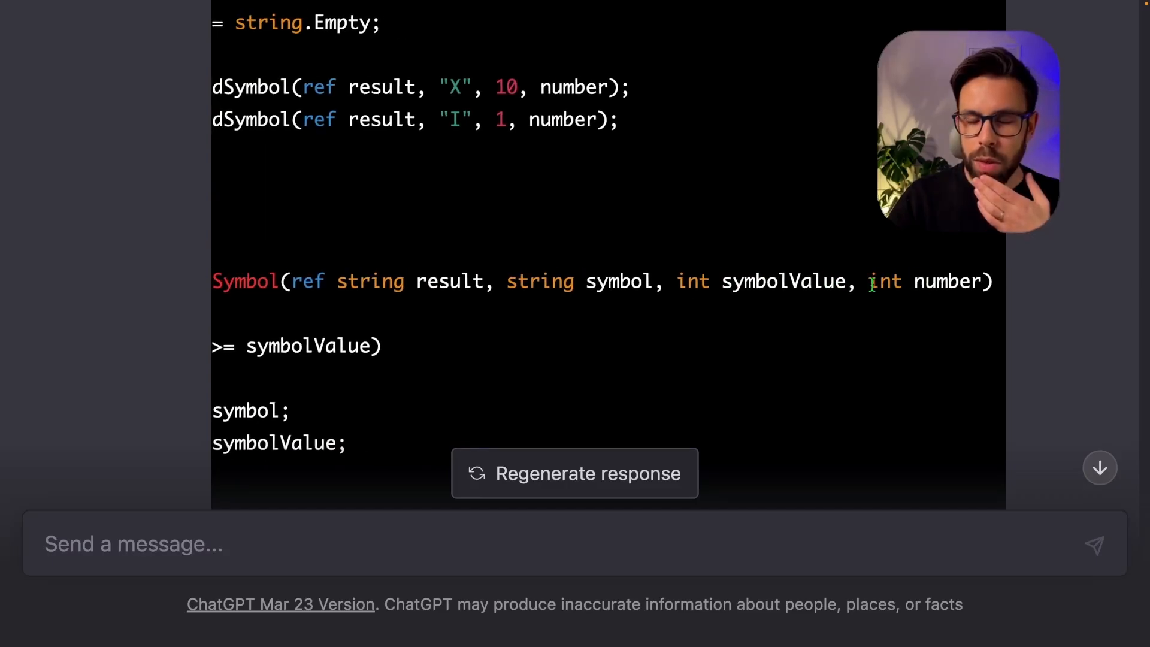
scroll(up, 3)
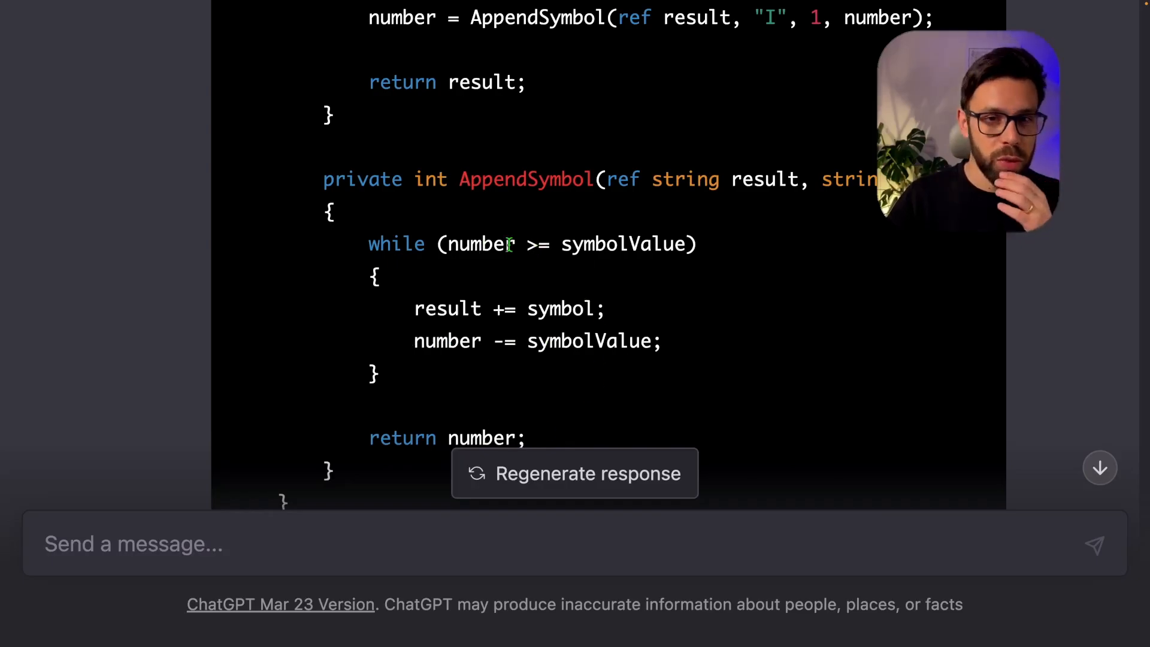
scroll(up, 3)
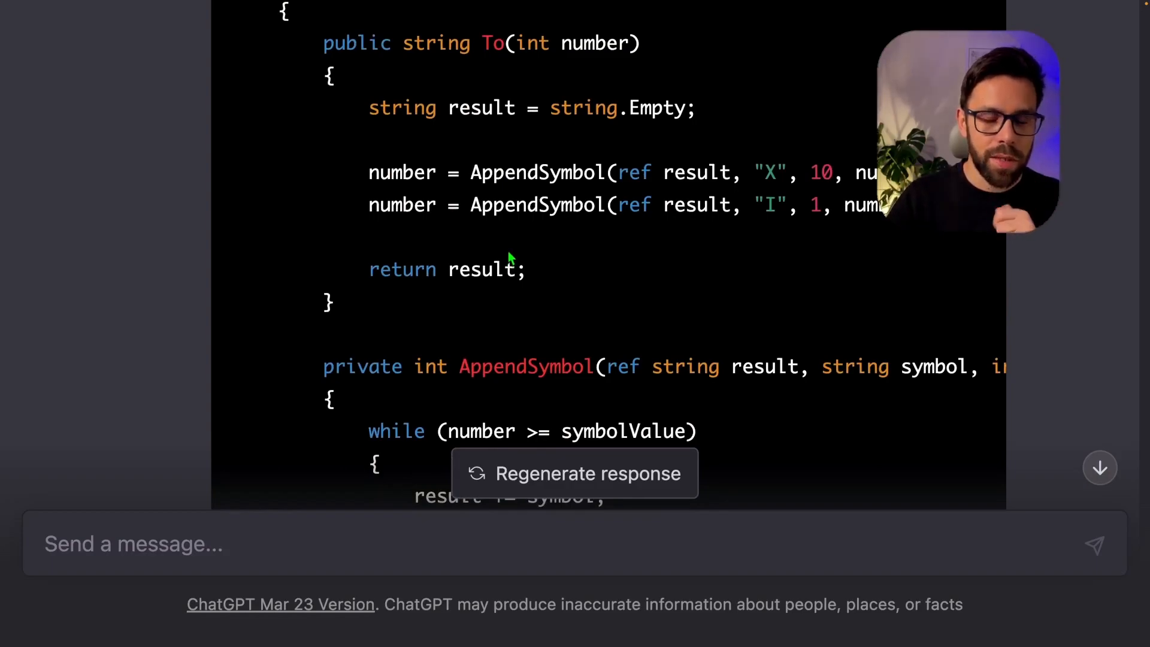
Step: Start writing the next test request in the ChatGPT message box
click(575, 474)
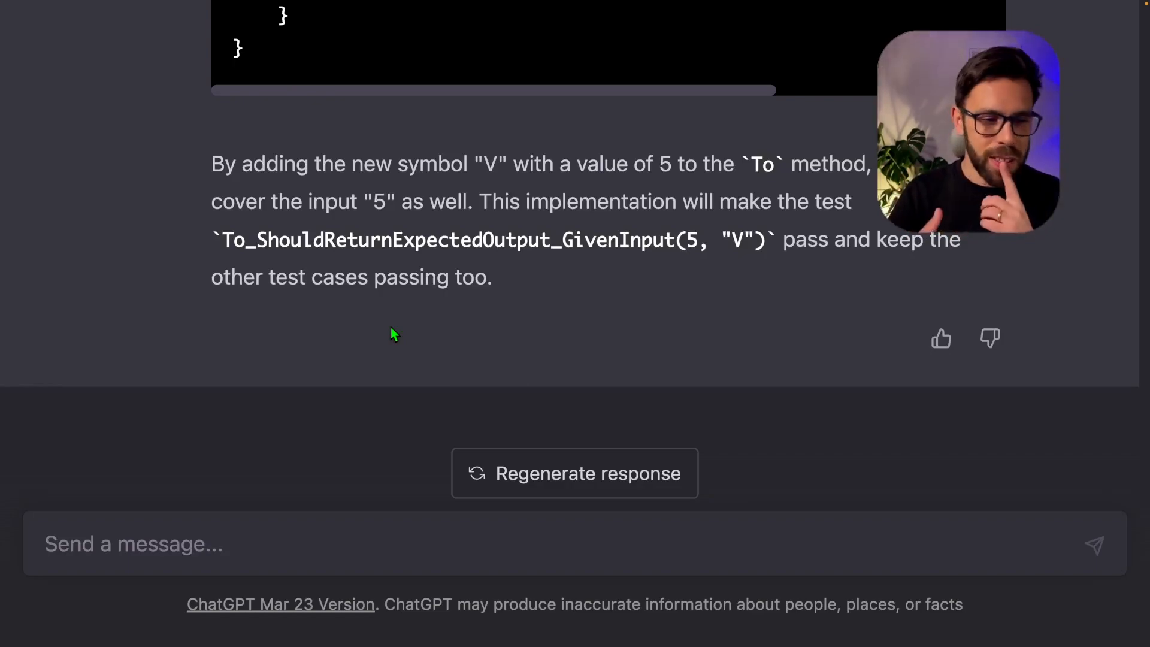
Step: Request a failing test for 4 equals IV and review the "IIII" failure output
text(New assert: 4 equals IV. But, this time, please show the failing test.)
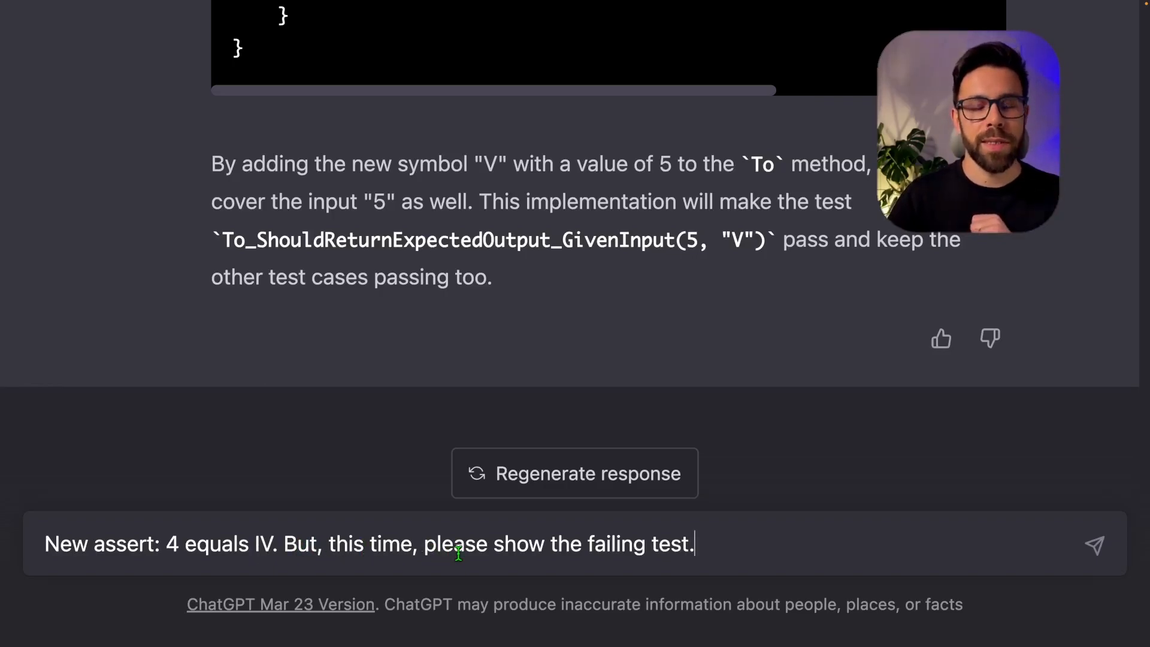
click(1094, 544)
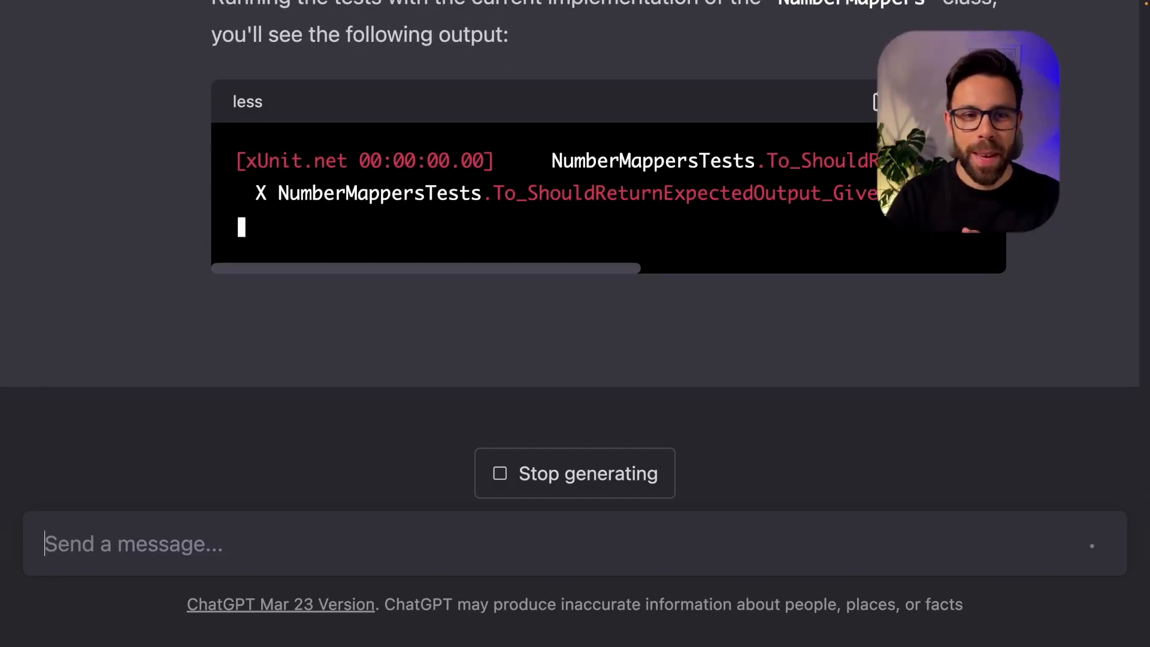
scroll(up, 3)
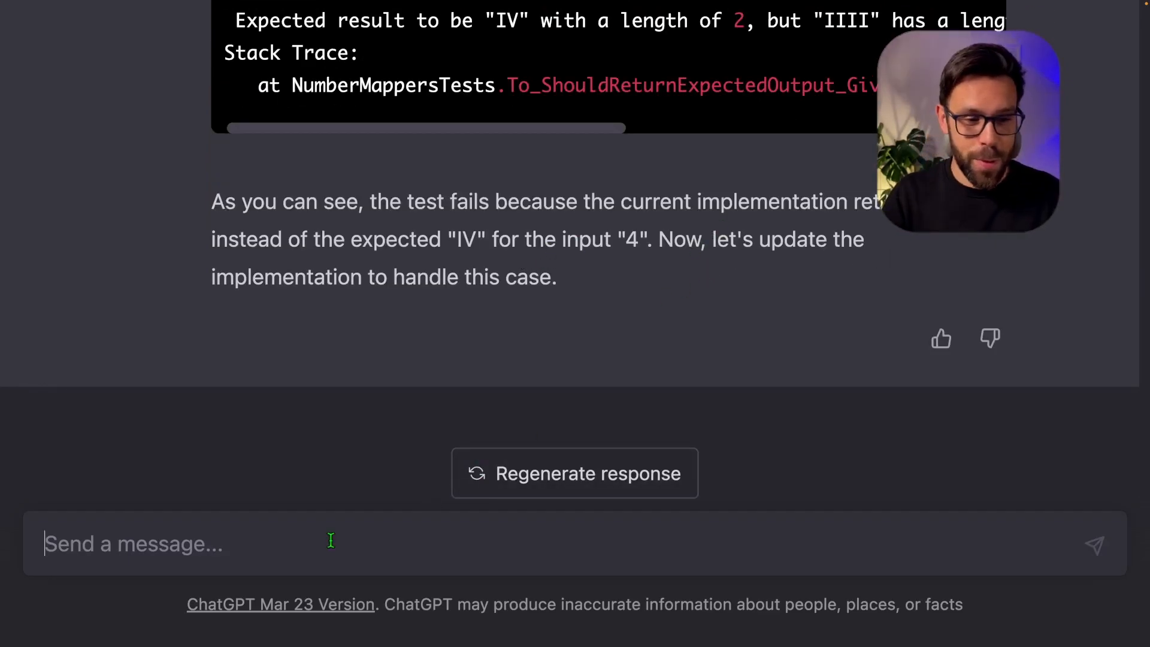
Step: Ask for the IV implementation, then ask about improving the solution with a hashtable
text(Please do the implementation now)
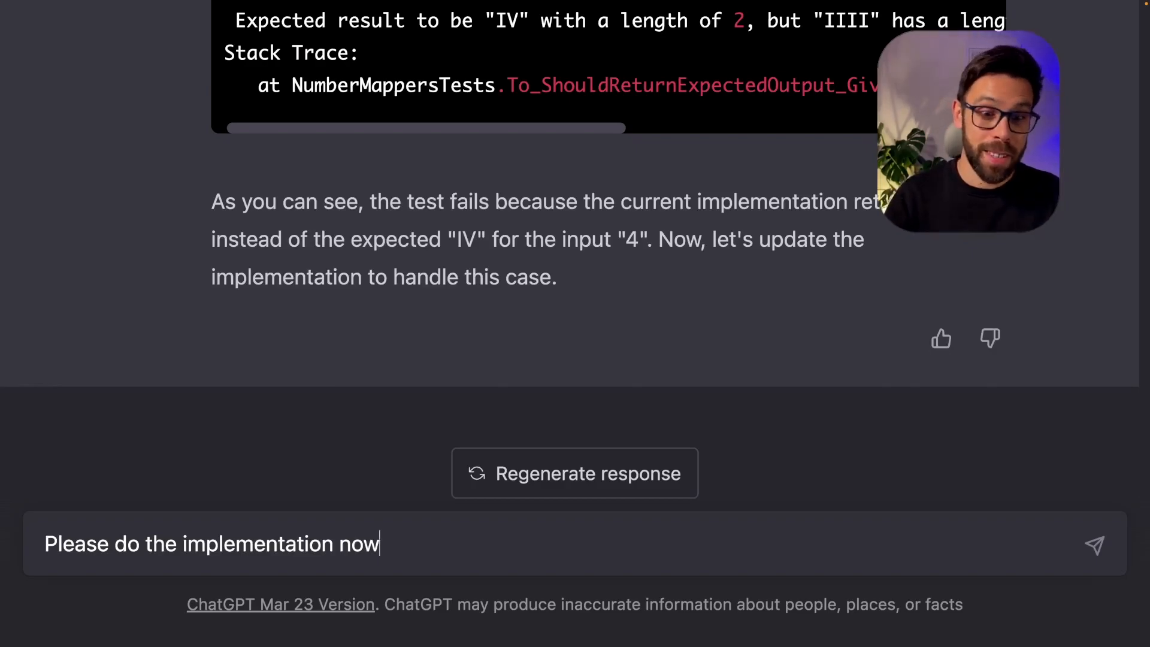
key(Return)
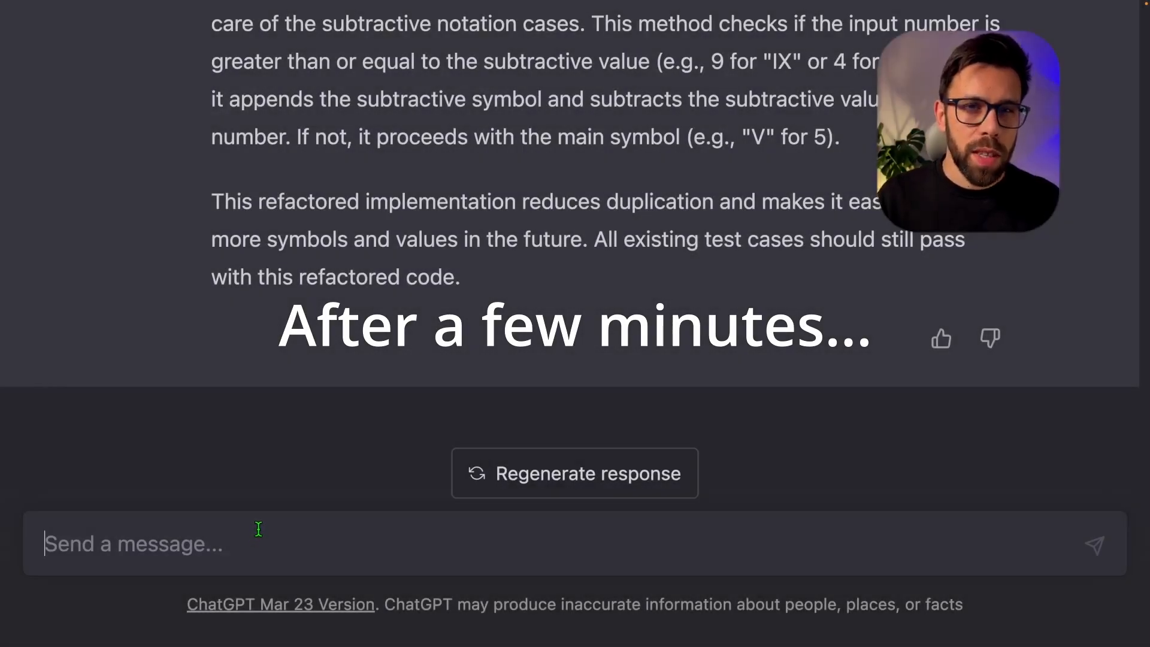
text(What do you think about improving the solution with a hashtable?)
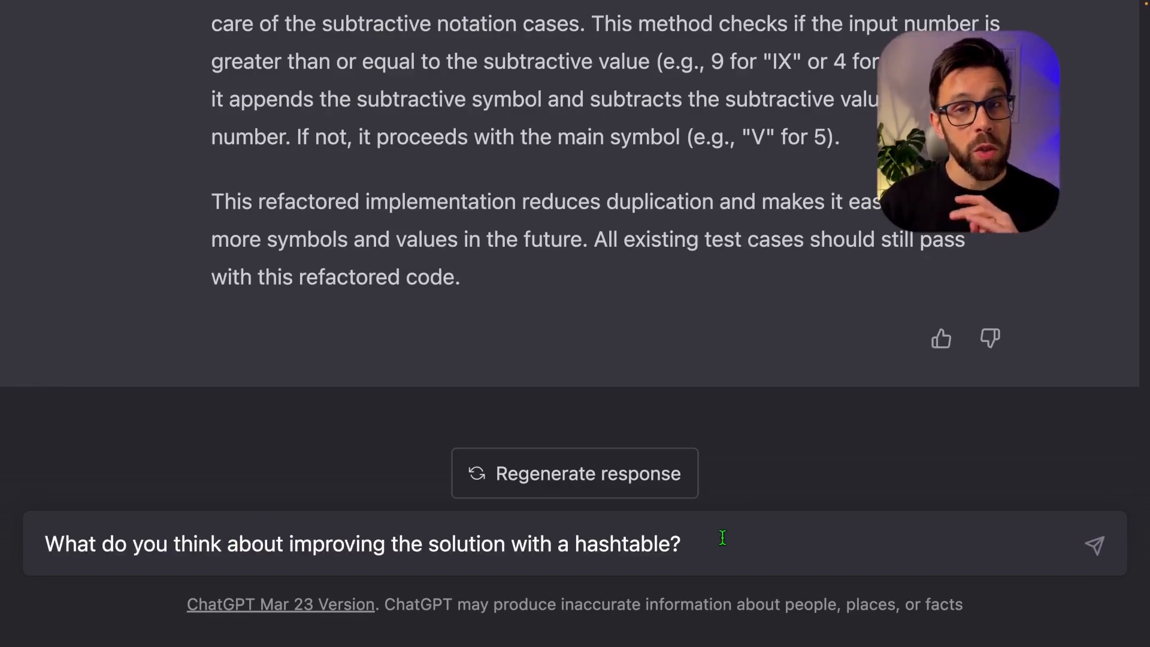
click(1094, 543)
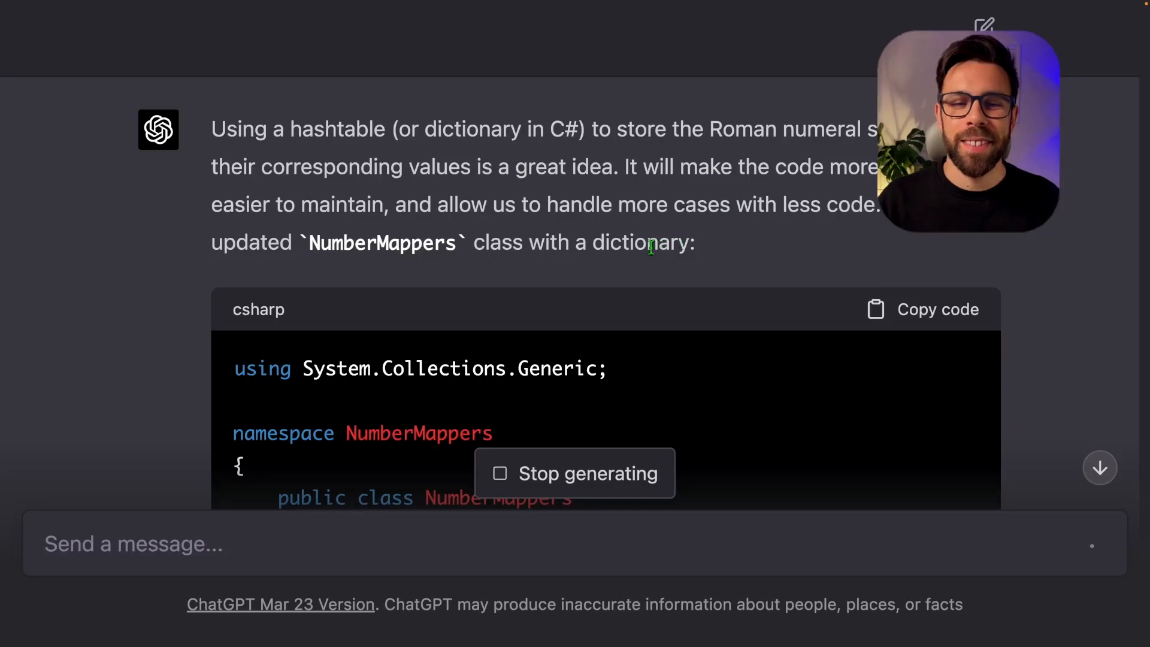
Step: Scroll through the dictionary mapping 1000 down to 1 and the foreach loop, then back up
scroll(down, 3)
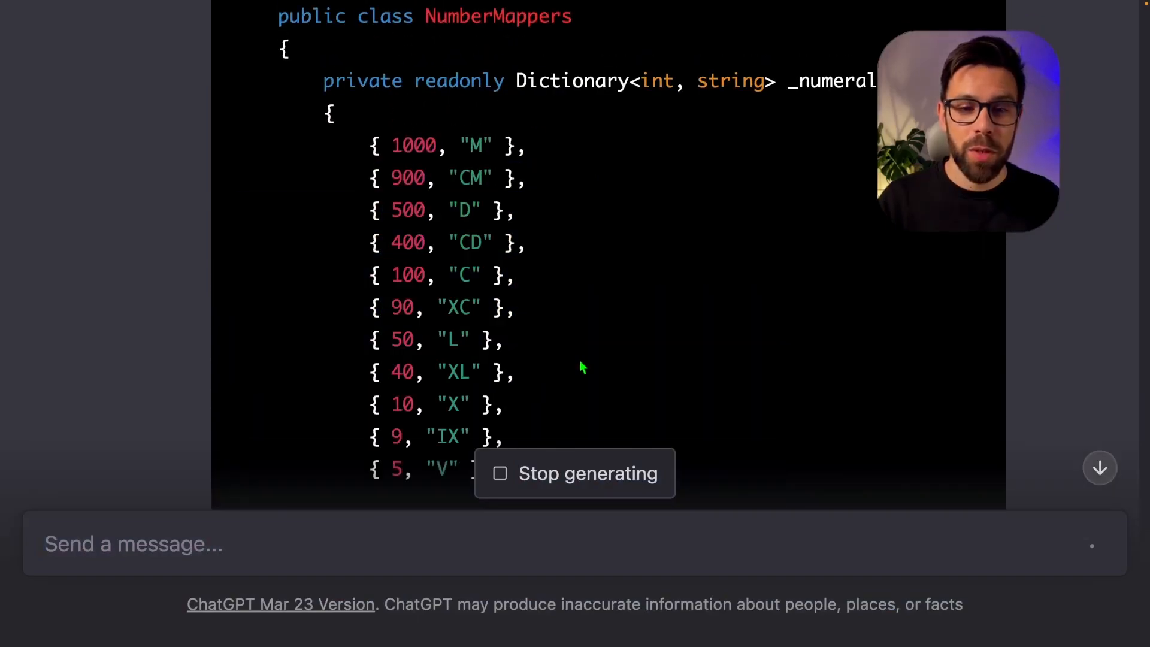
scroll(down, 3)
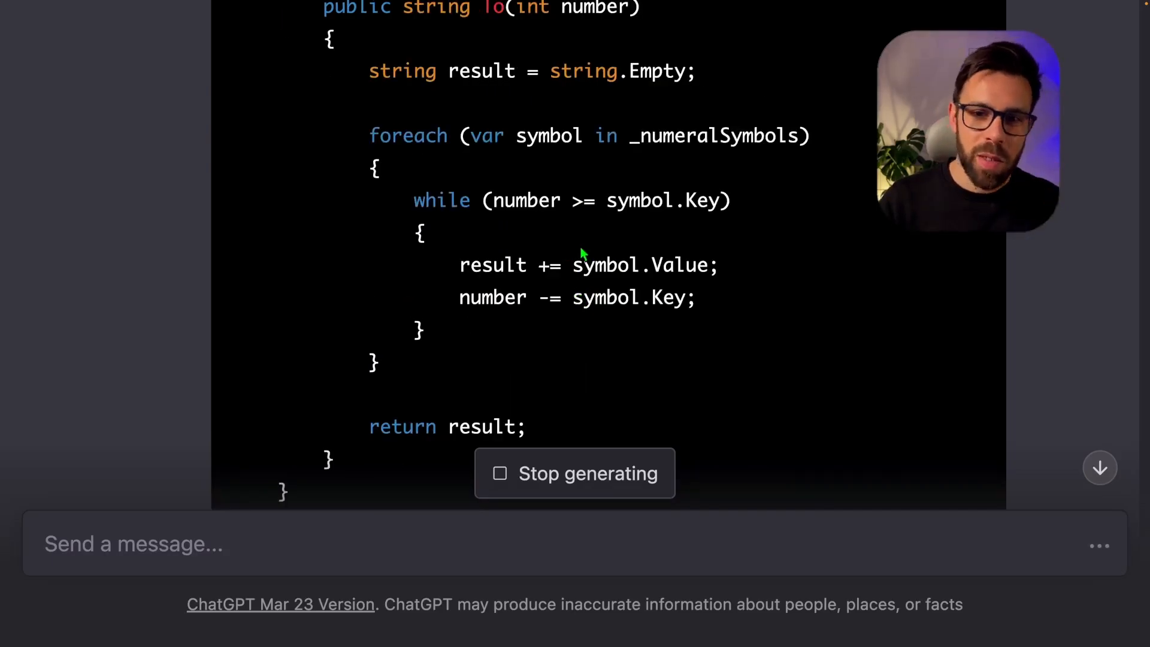
scroll(up, 3)
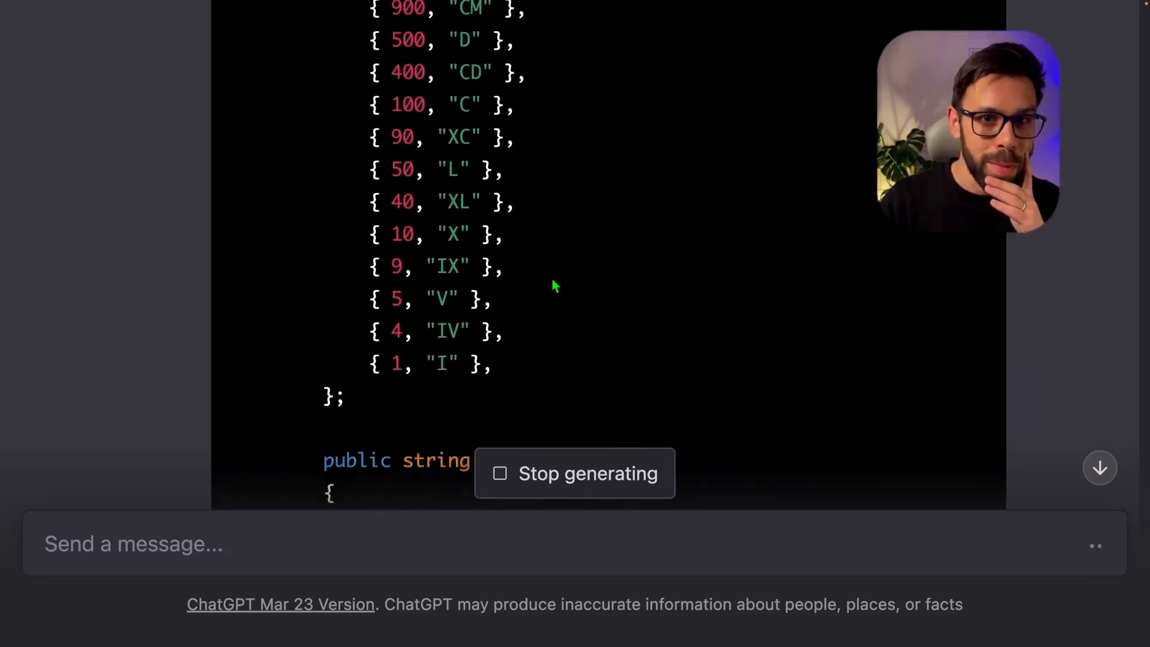
scroll(up, 3)
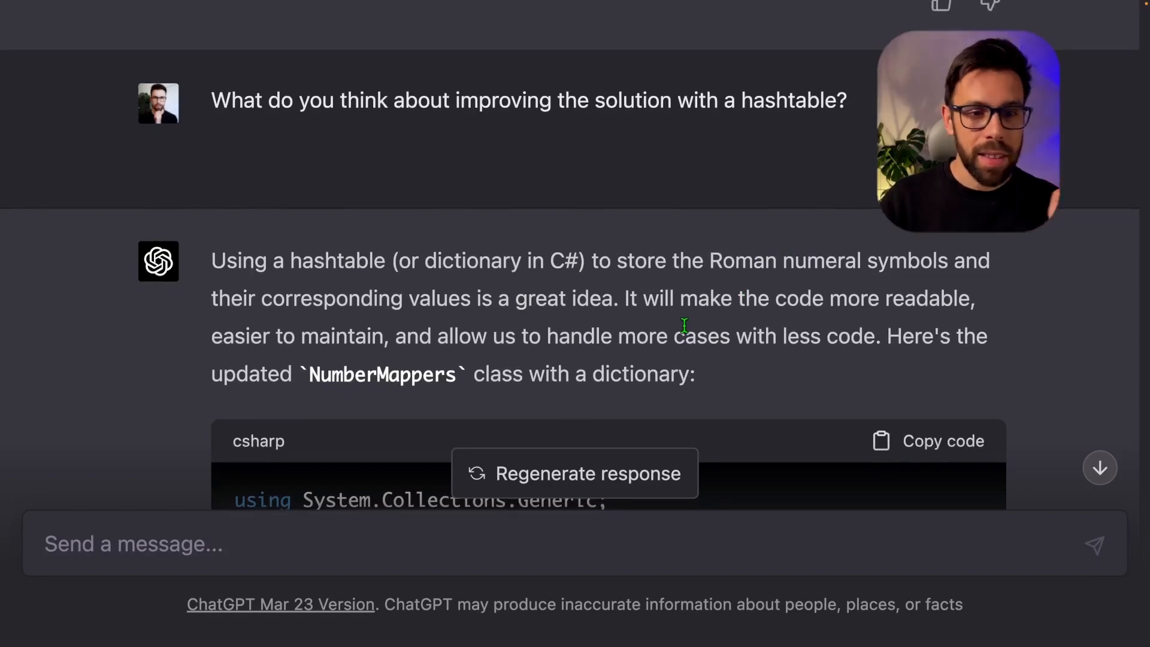
Step: Select 'Roman numeral' in the dictionary answer and scroll through its code
double_click(744, 261)
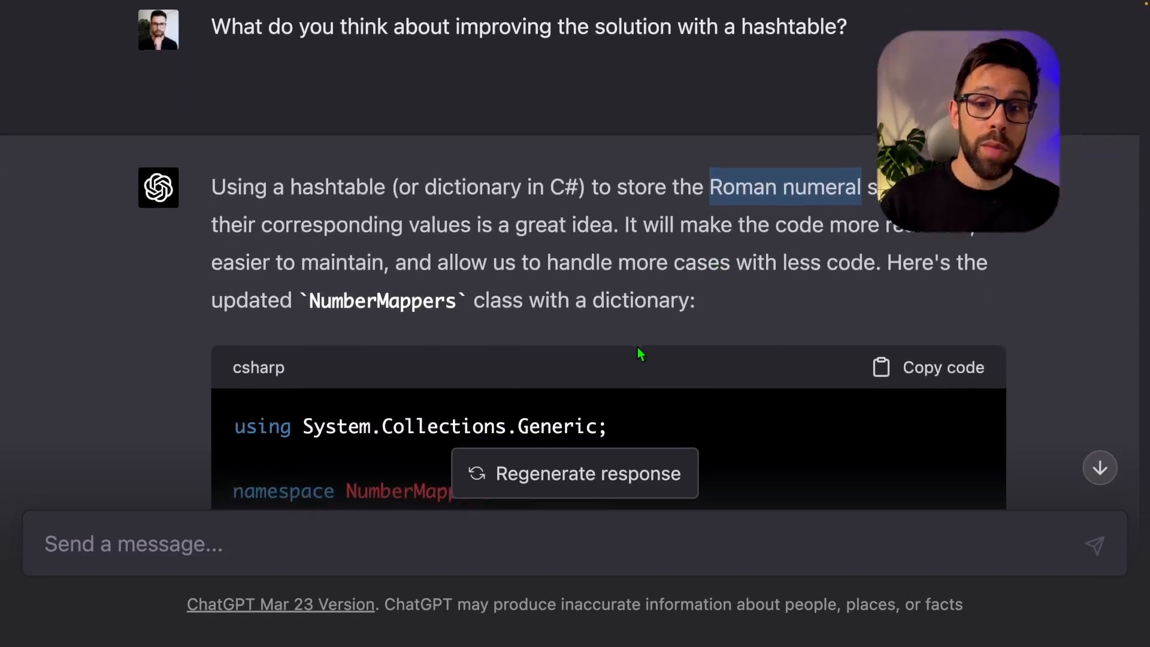
scroll(down, 3)
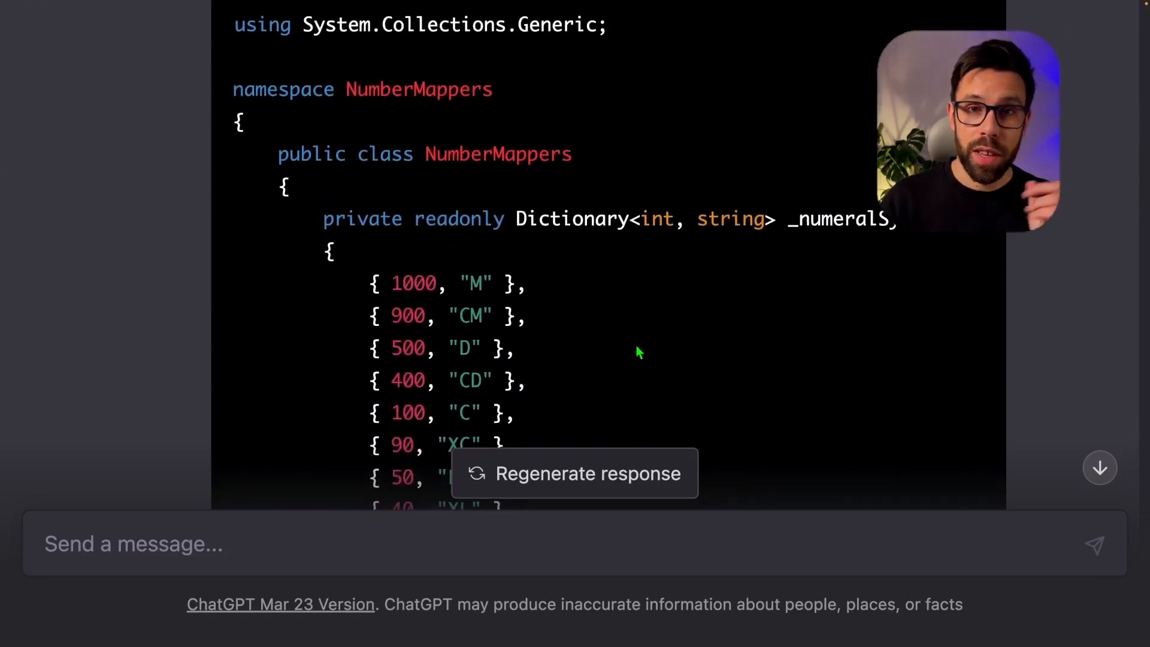
scroll(down, 3)
text(Please print the all the test code again.)
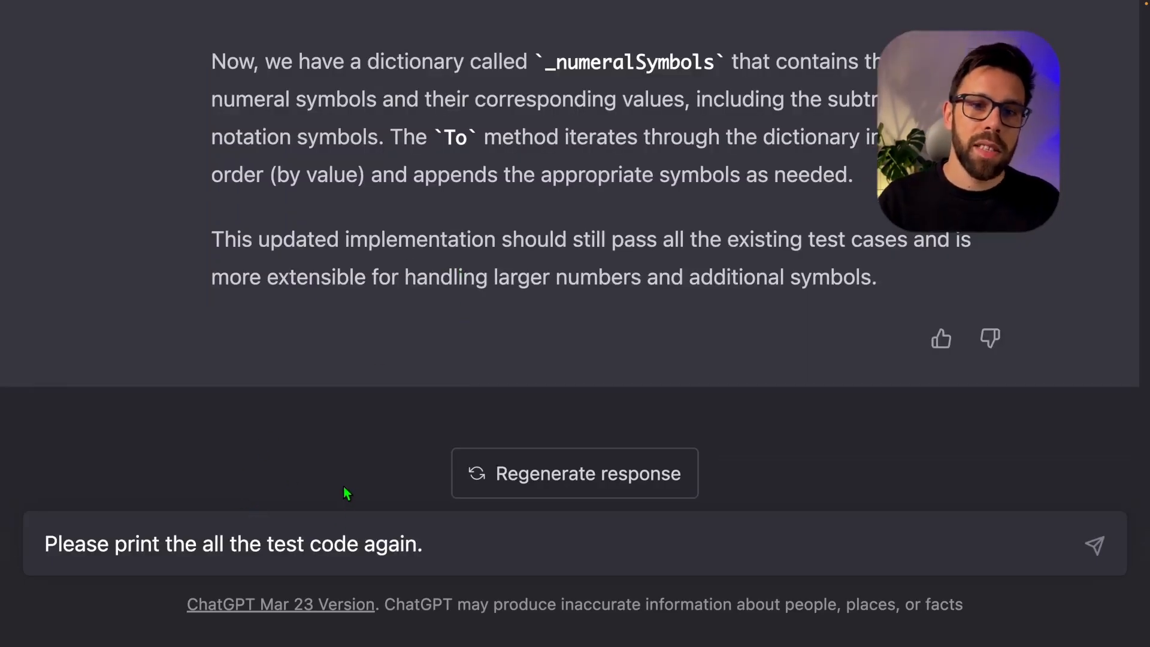
mouse_move(316, 604)
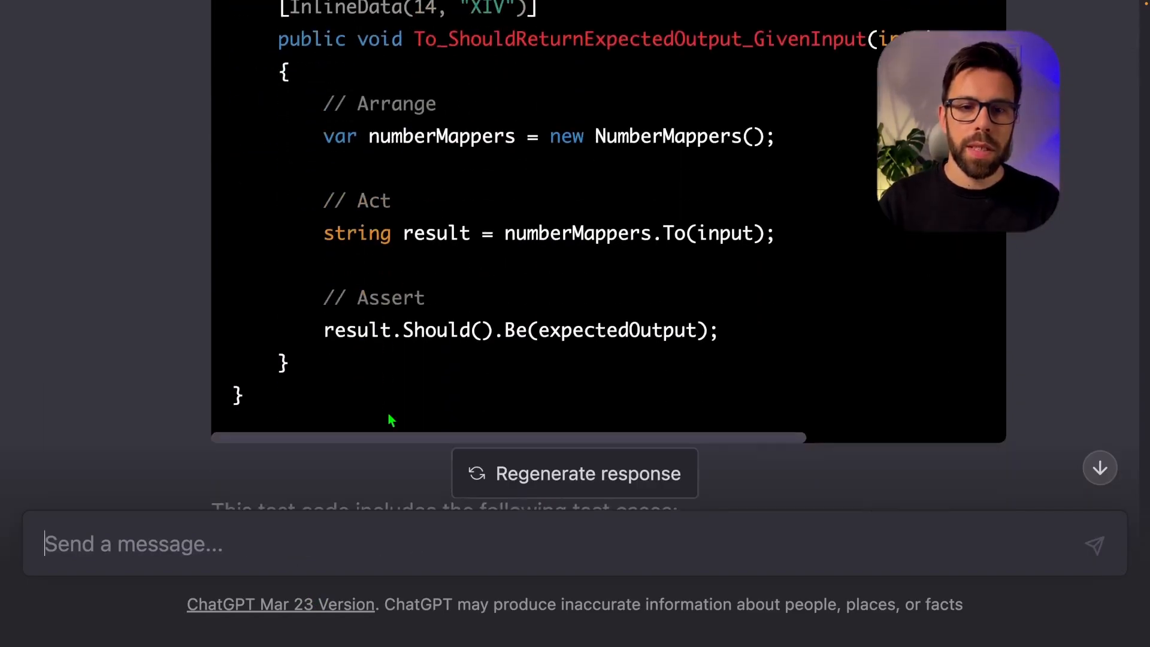
Step: Scroll down through the reprinted test code and the dotnet new sln setup steps
scroll(down, 3)
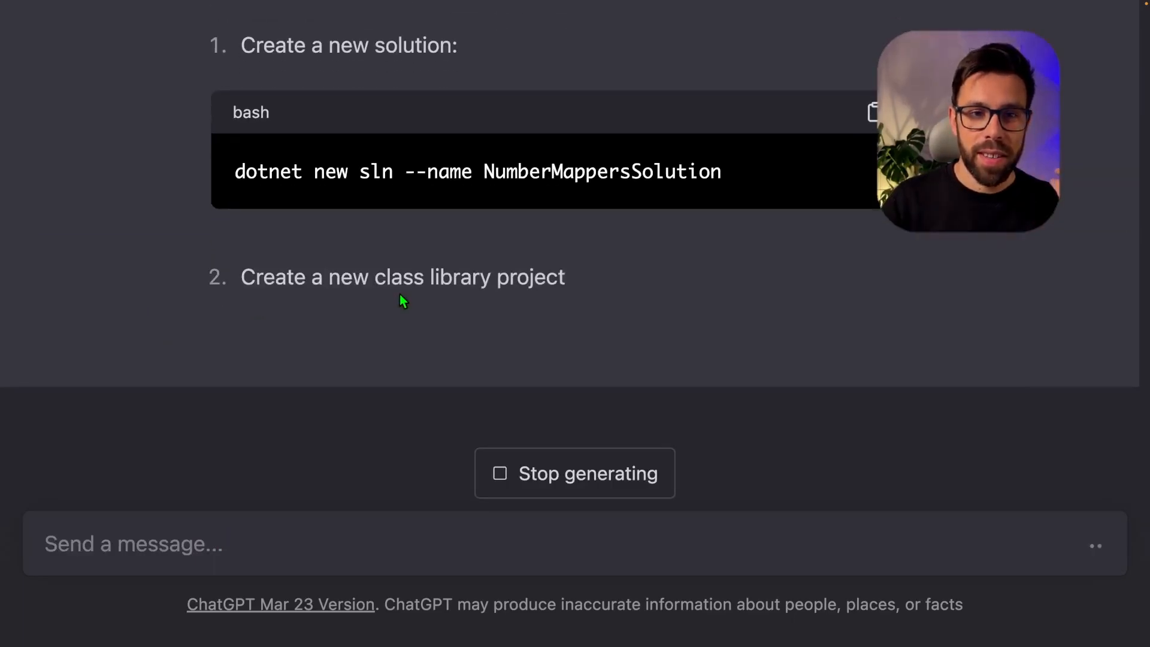
scroll(down, 3)
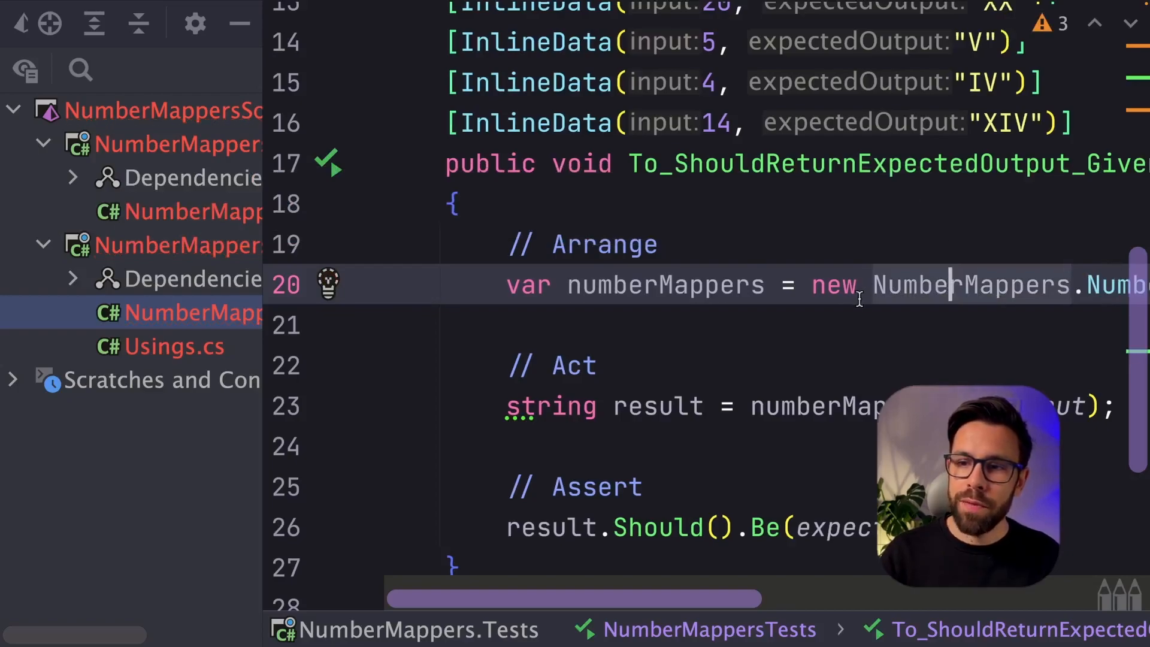
Step: Scroll right to check the namespace-qualified NumberMappers constructor in the Arrange step
scroll(right, 3)
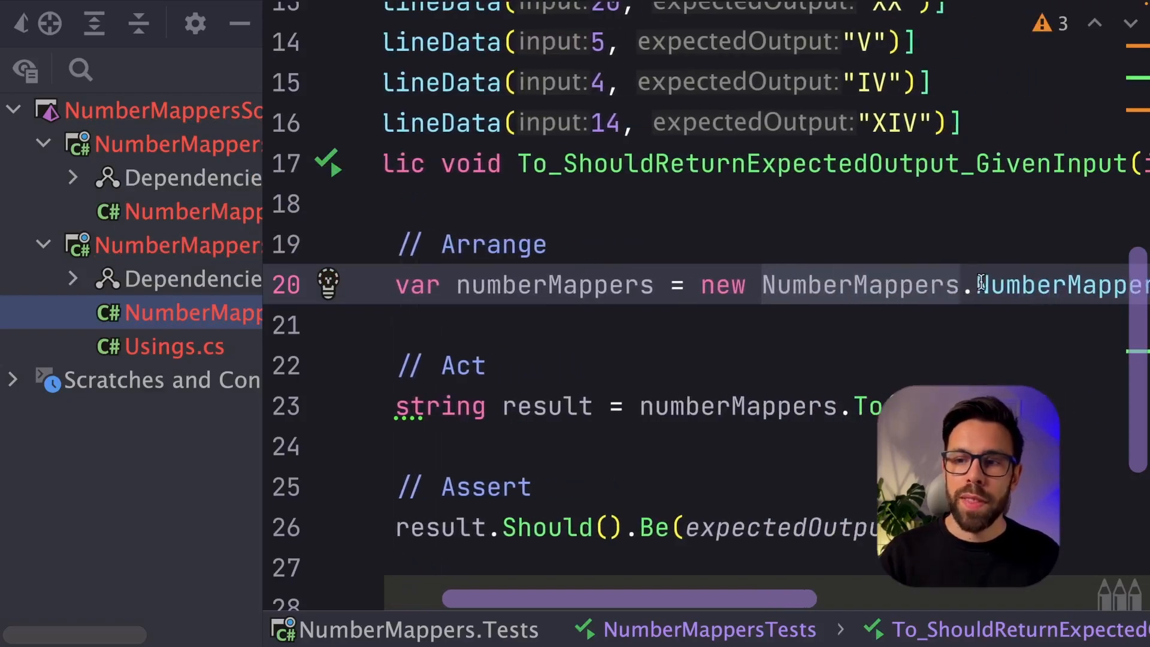